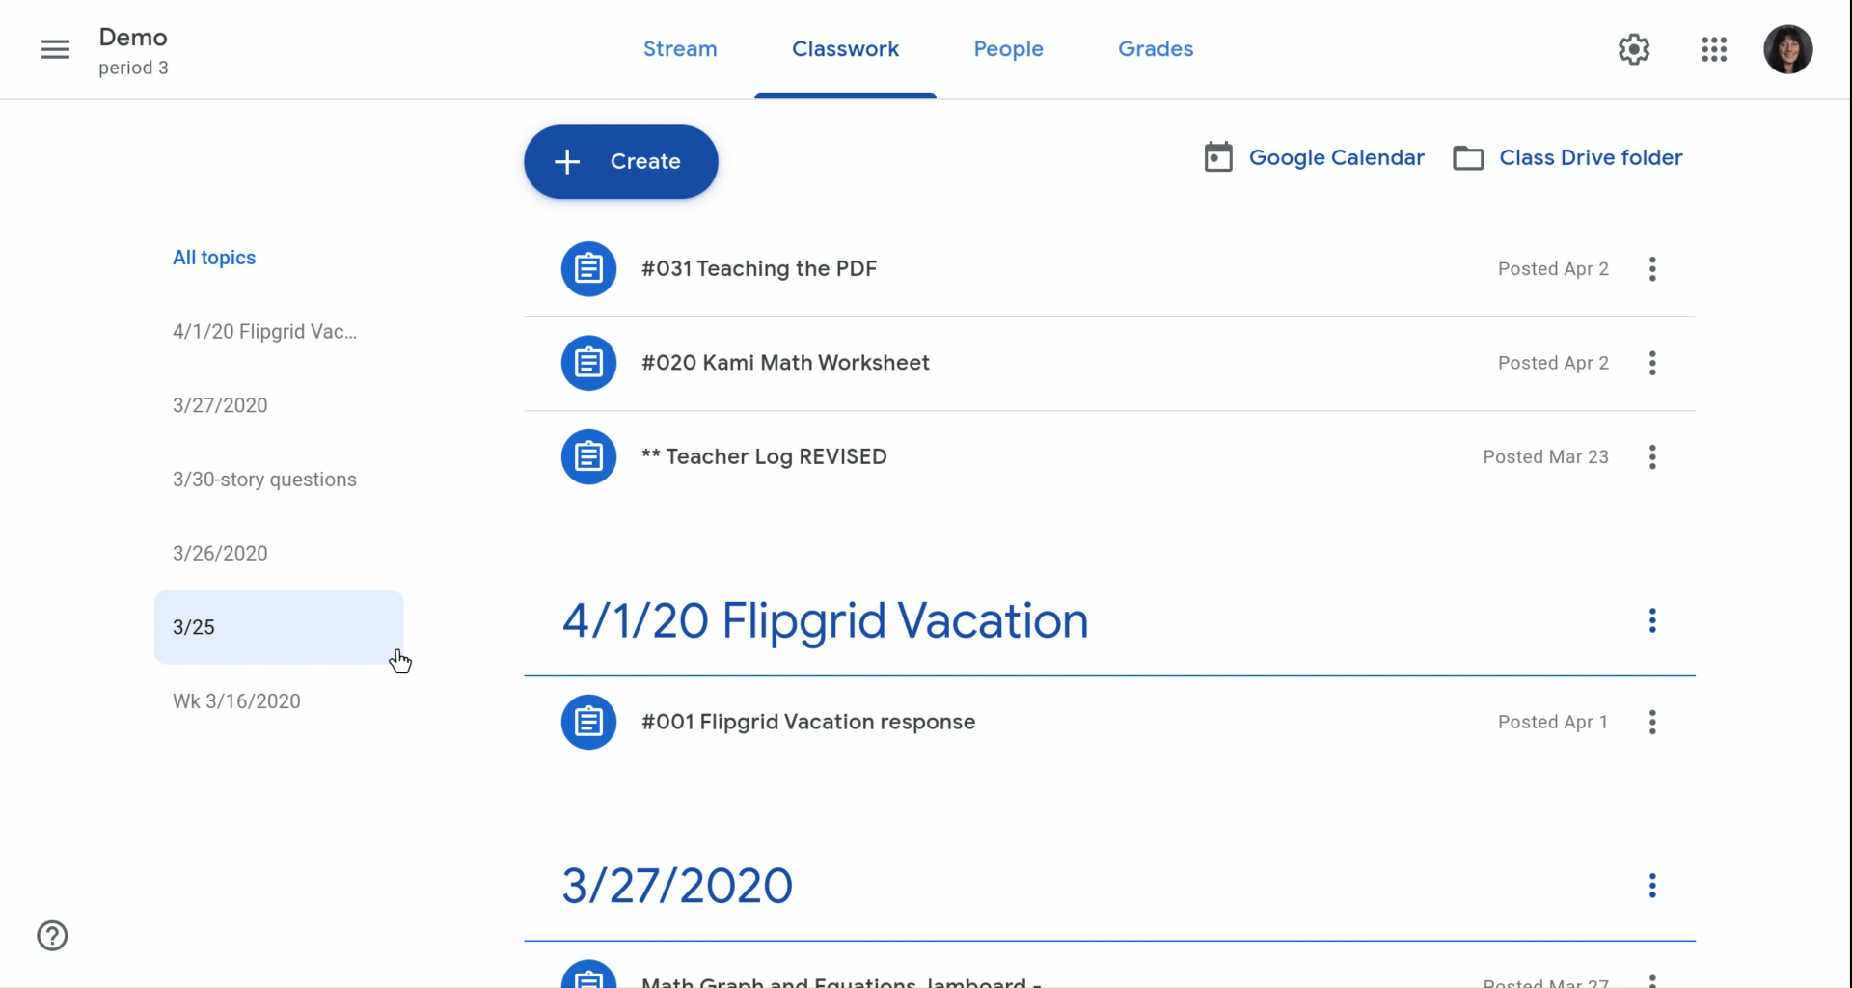
mouse_move(339, 152)
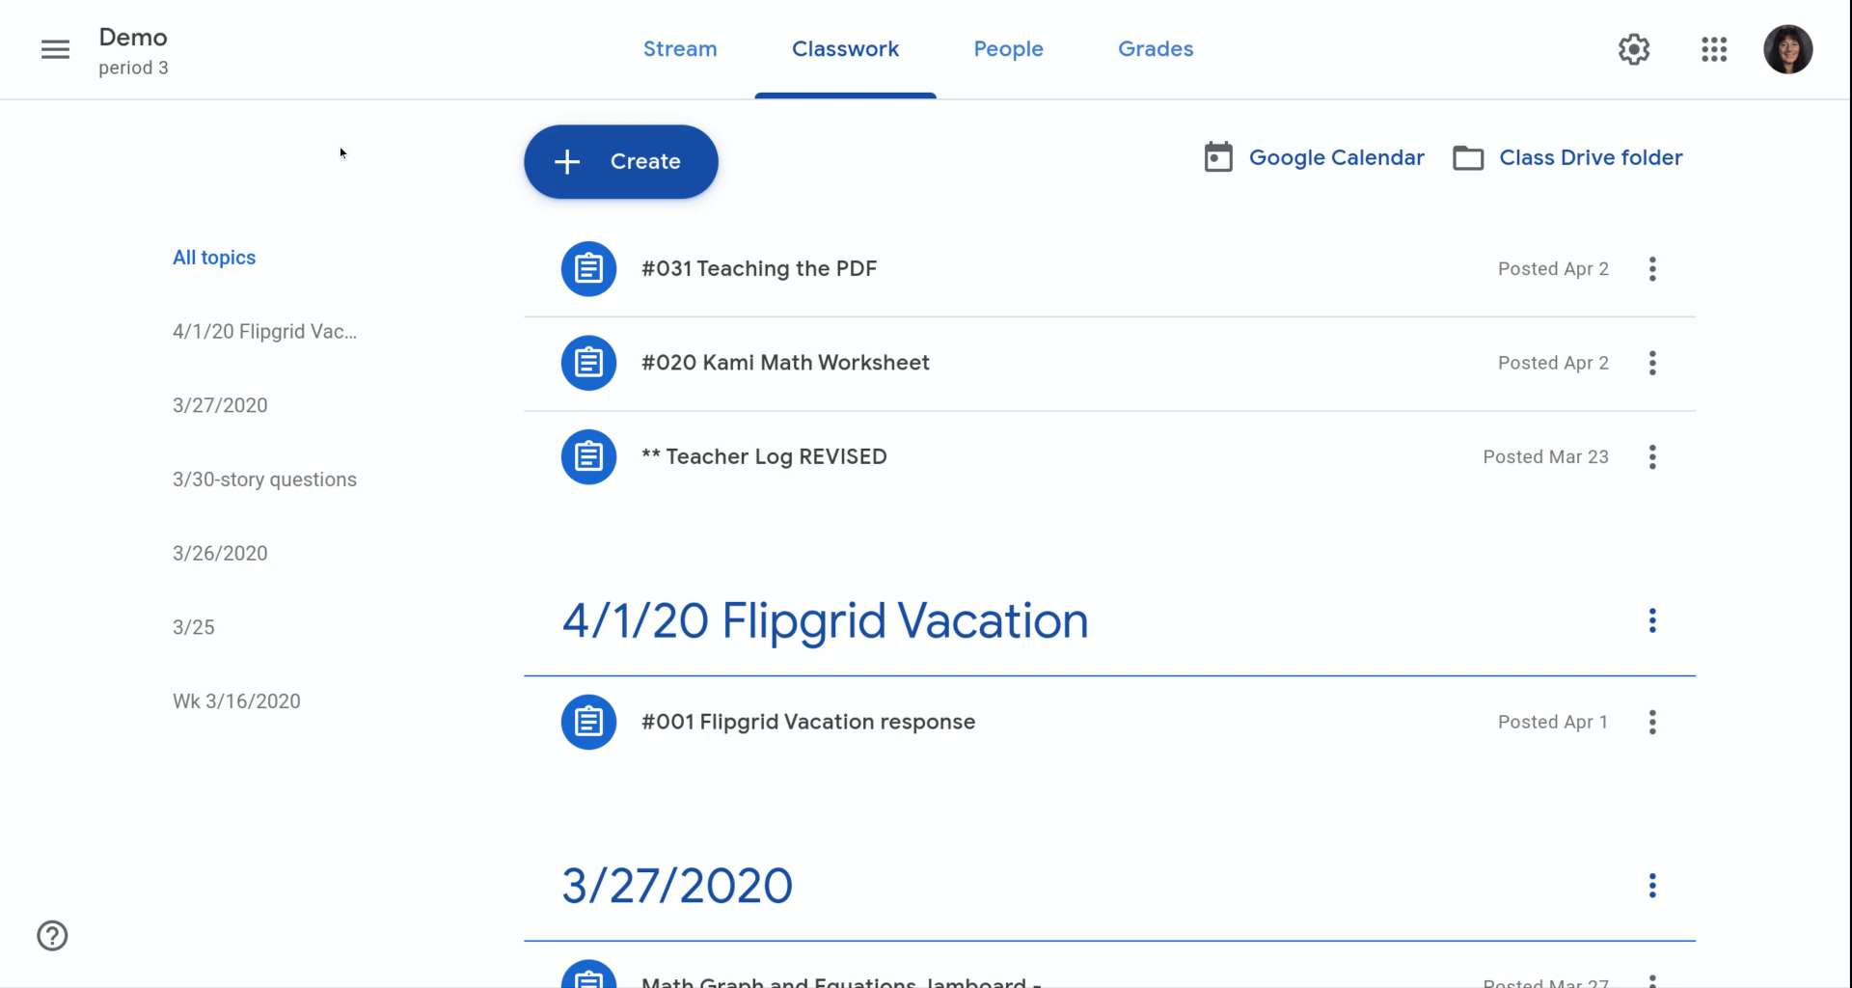
mouse_move(861, 56)
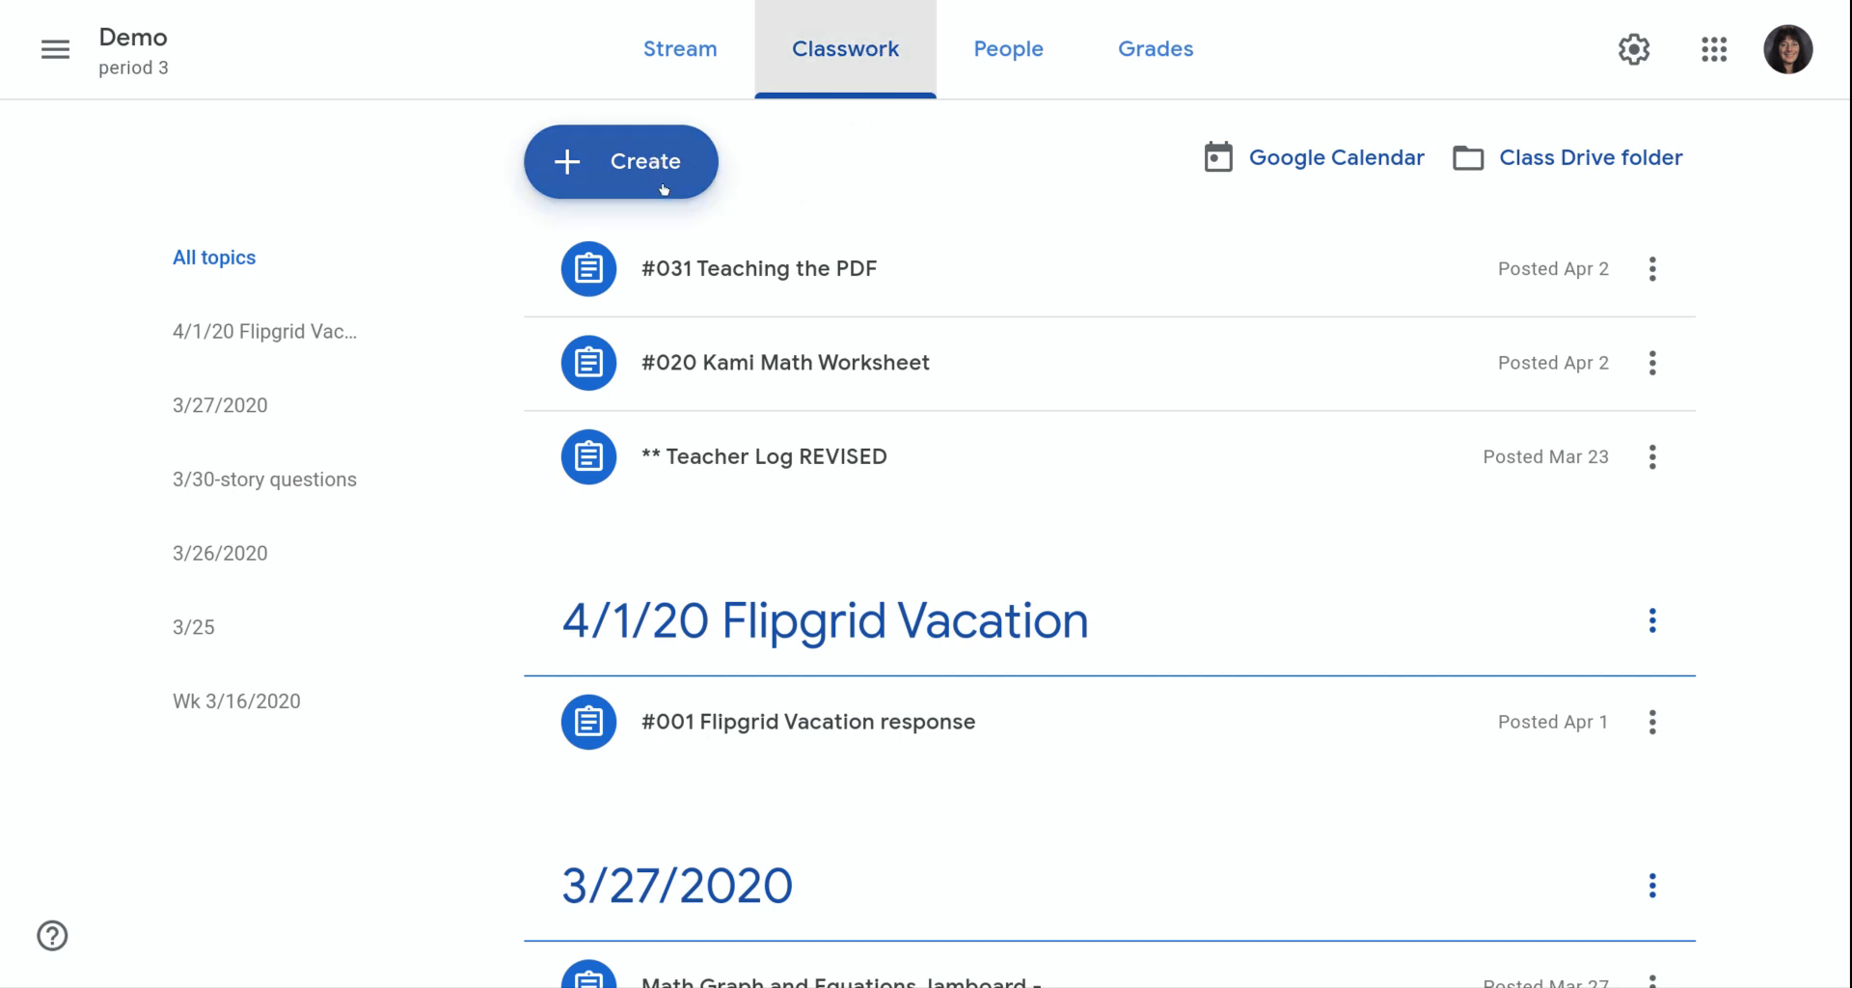
- Reveal the Create menu's post types on the Demo class Classwork page
left_click(621, 161)
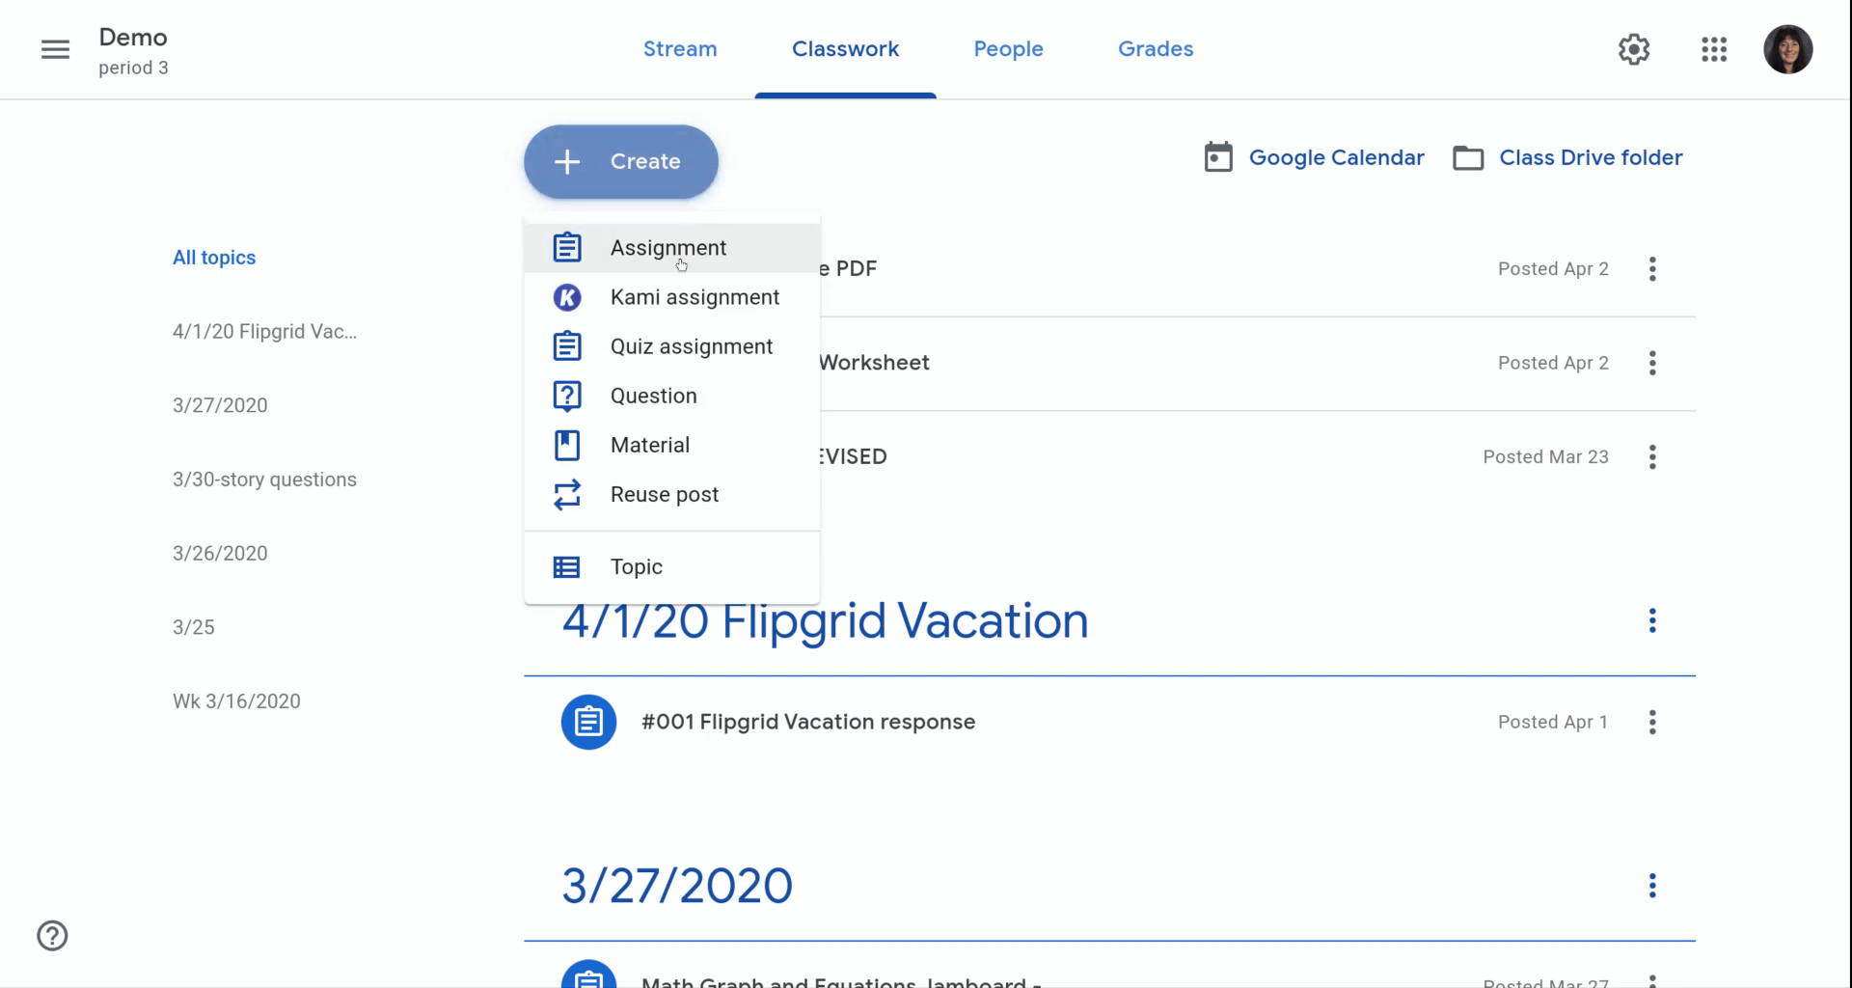
- Start a new Assignment and title it '#040 Create a presentation'
left_click(668, 248)
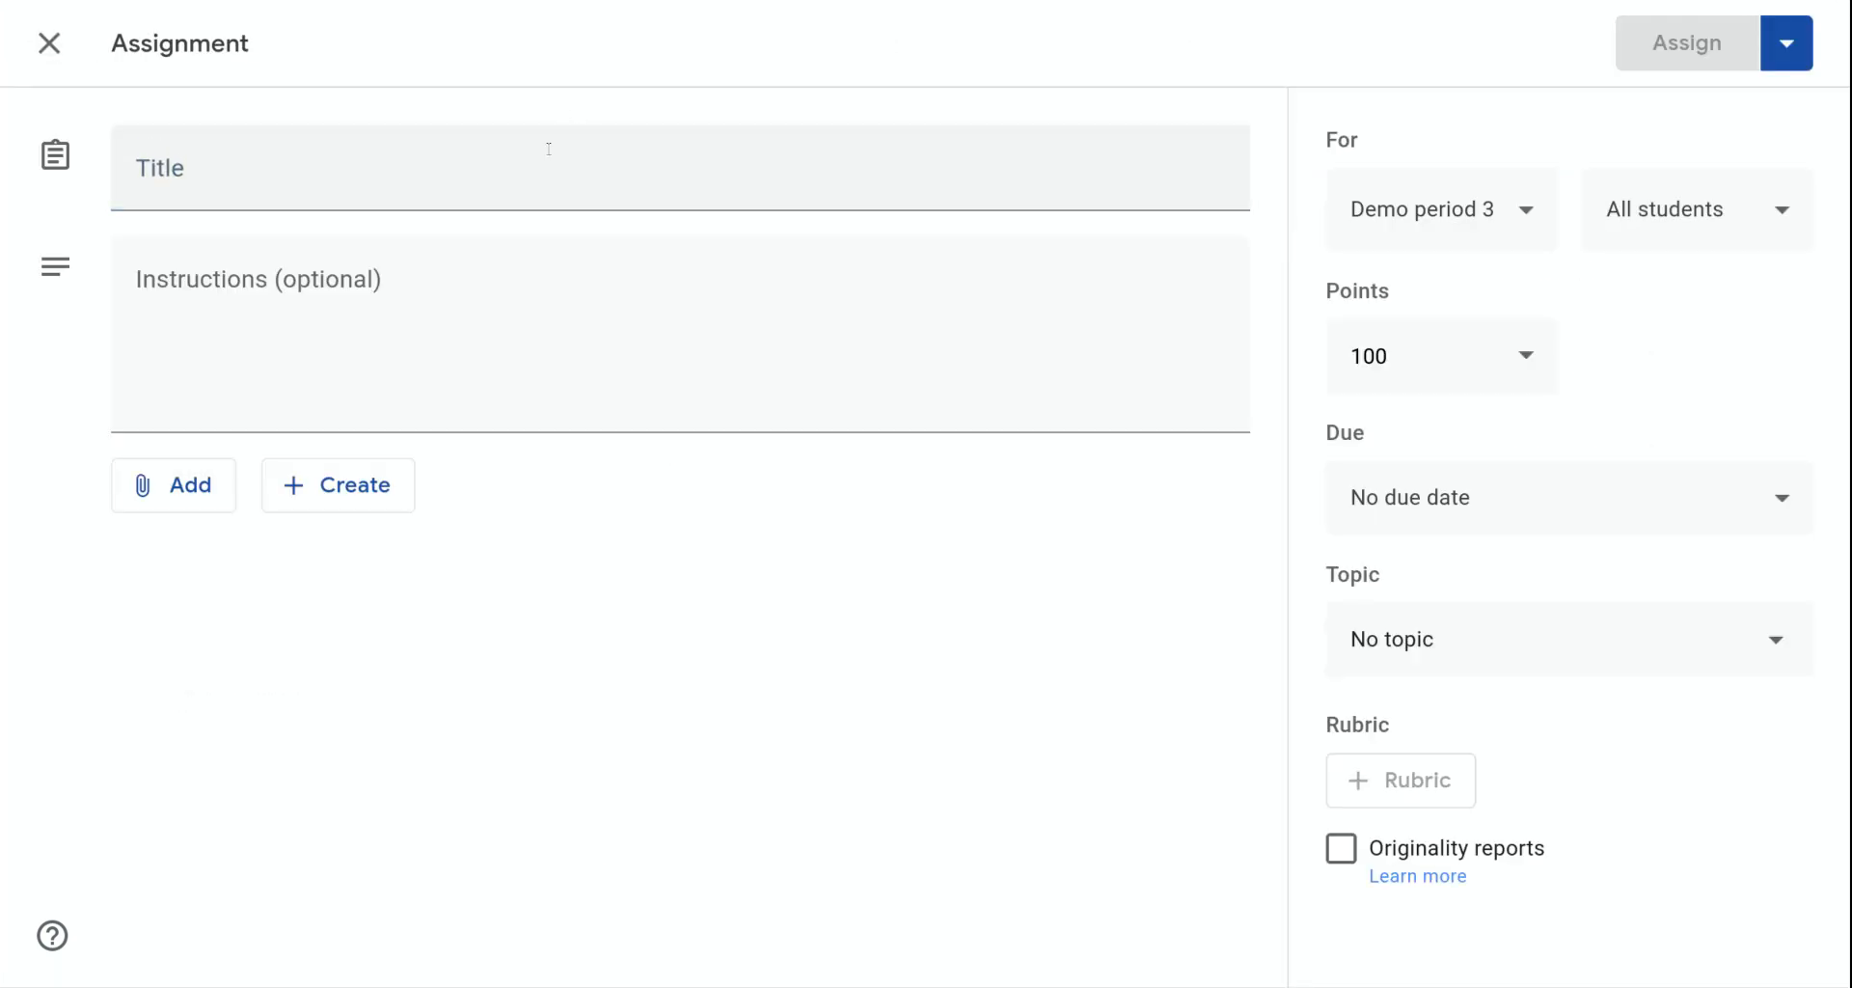
left_click(548, 154)
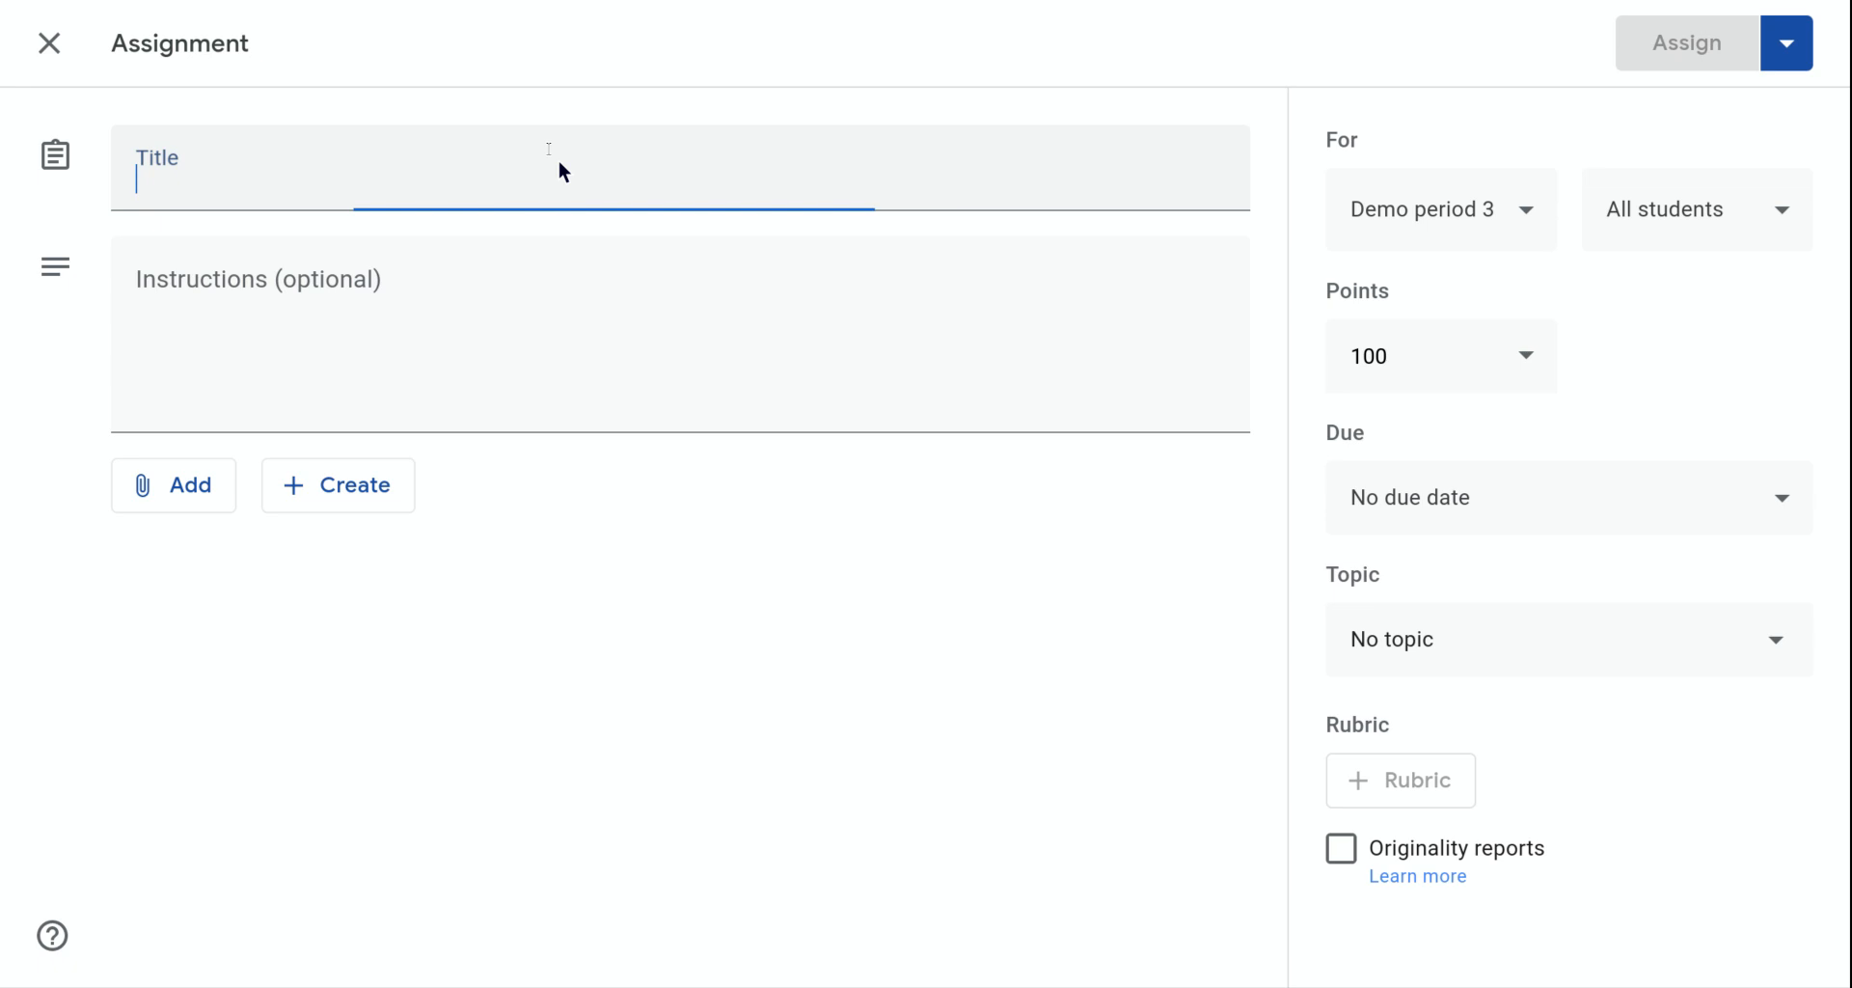
type("#")
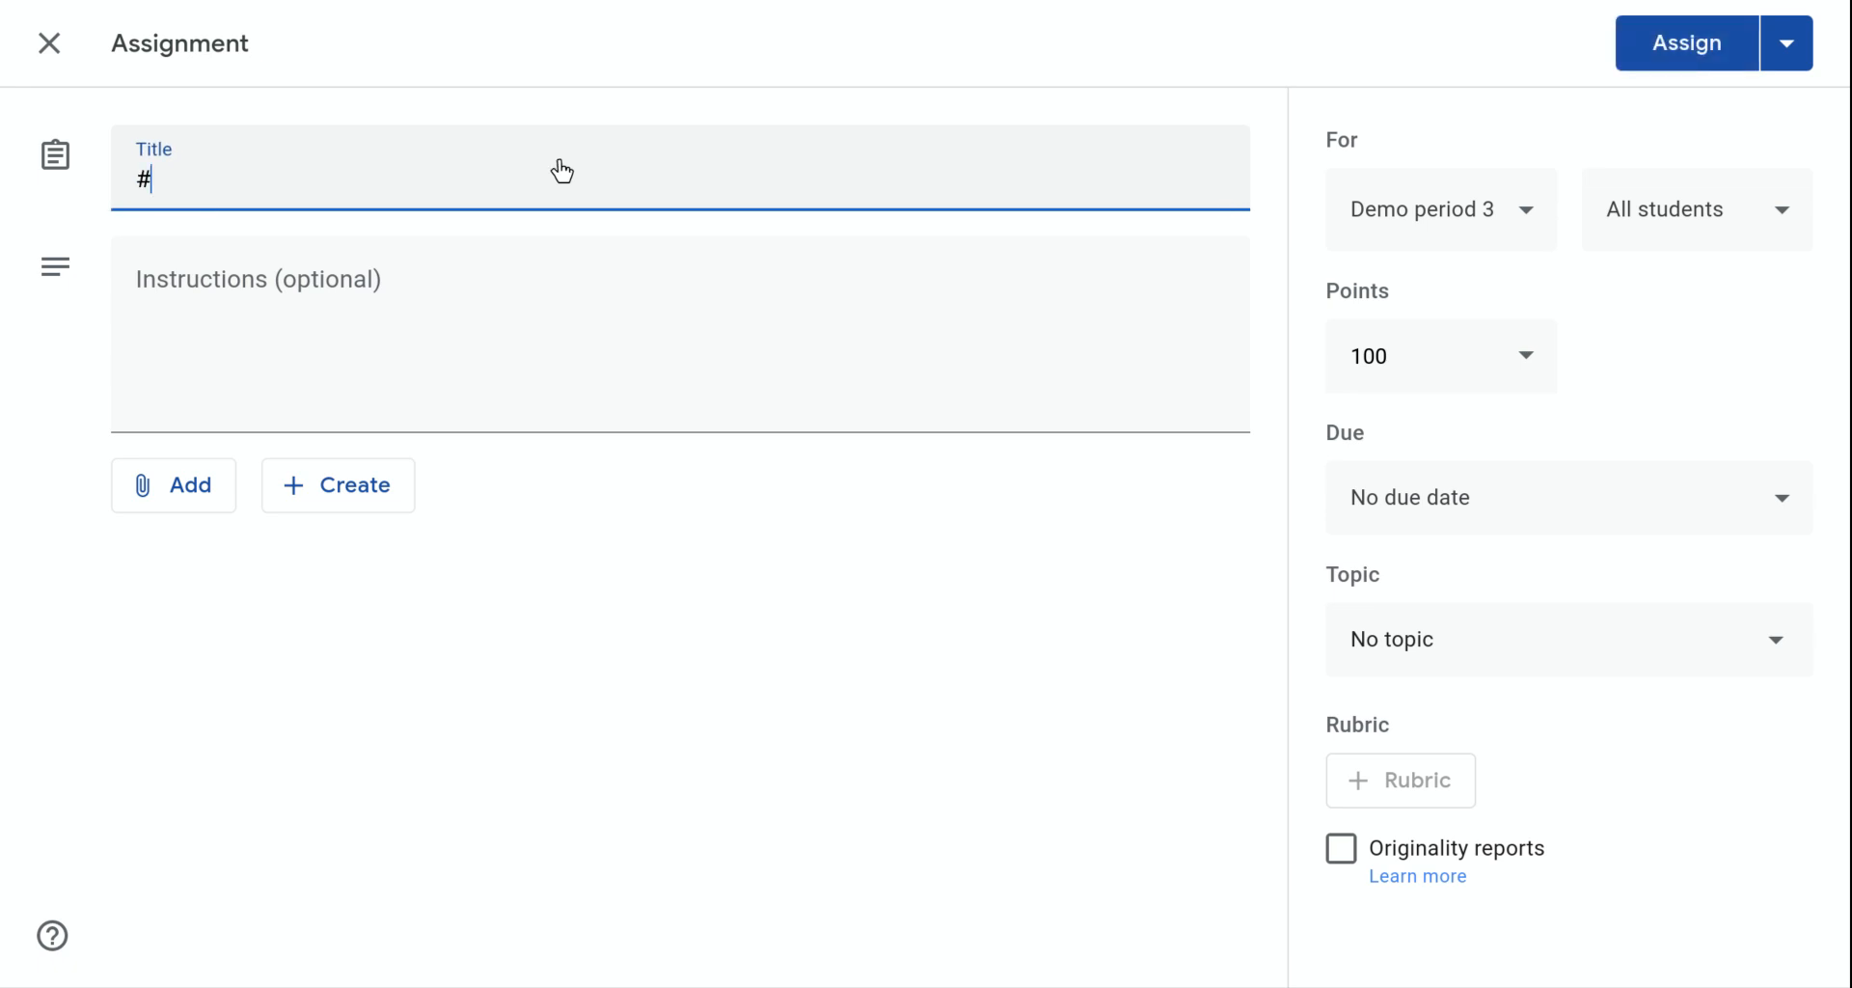
type("040 Create a")
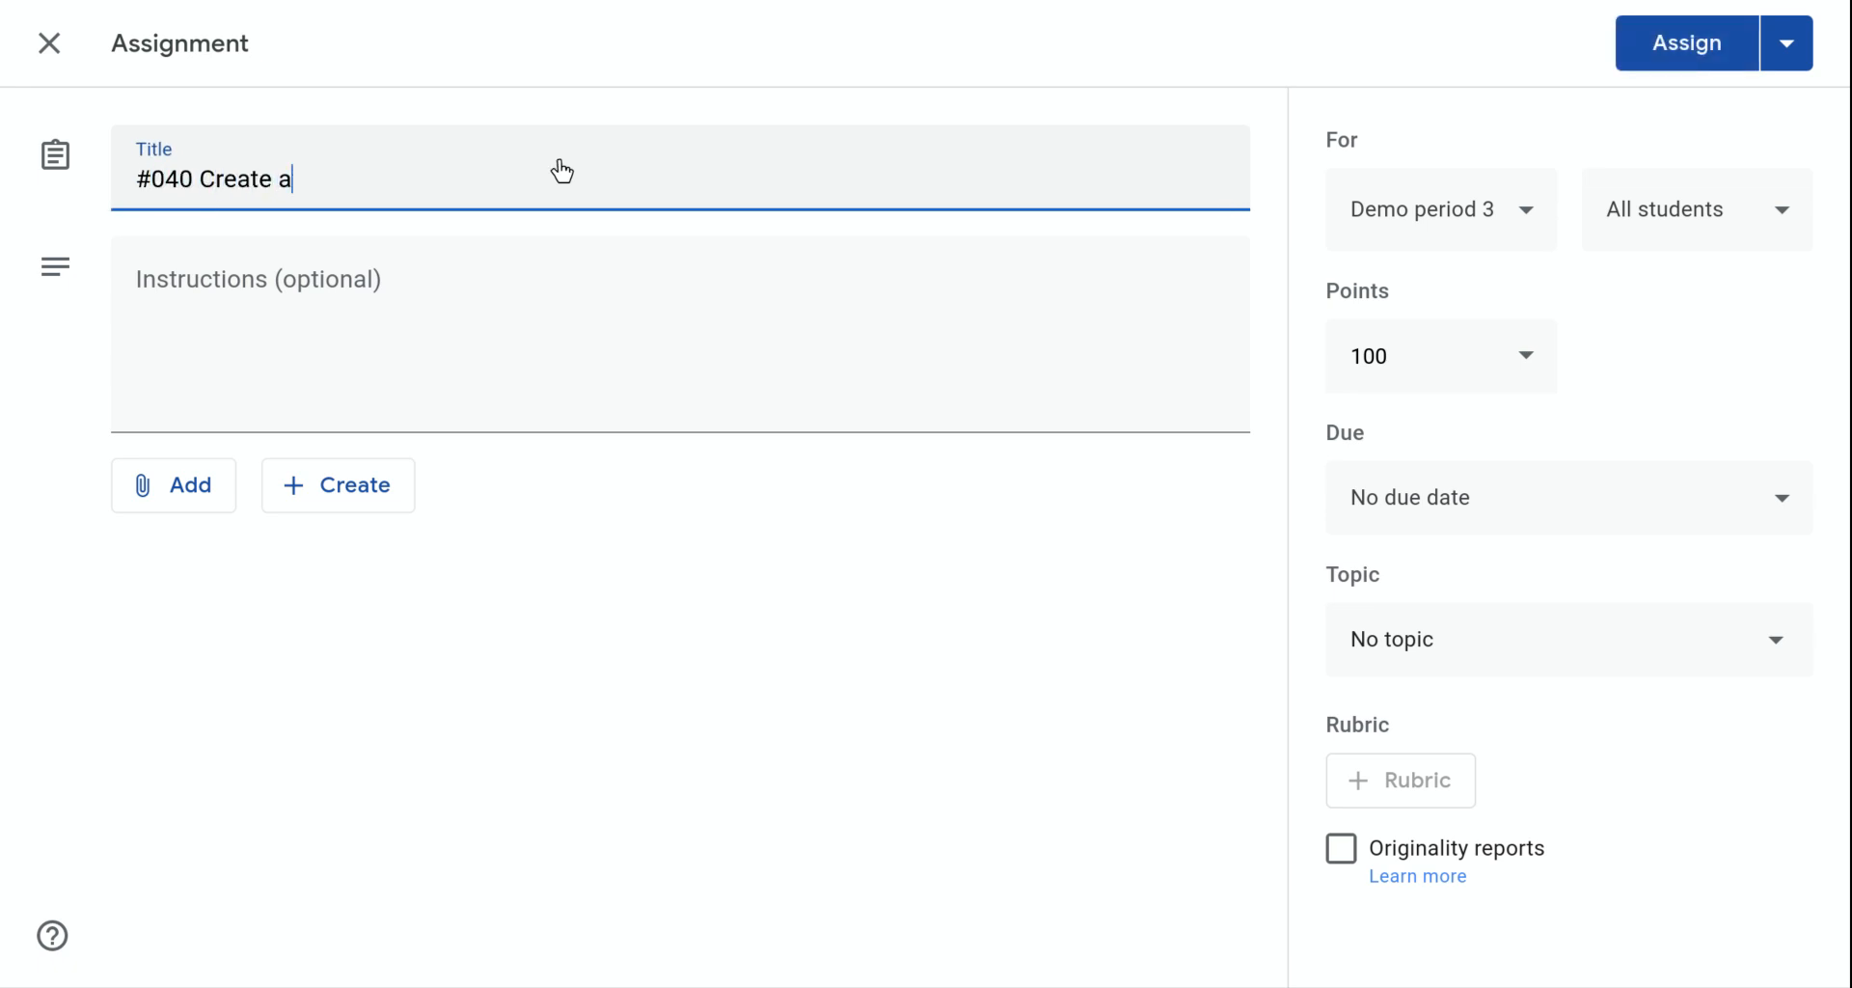
type("presenation")
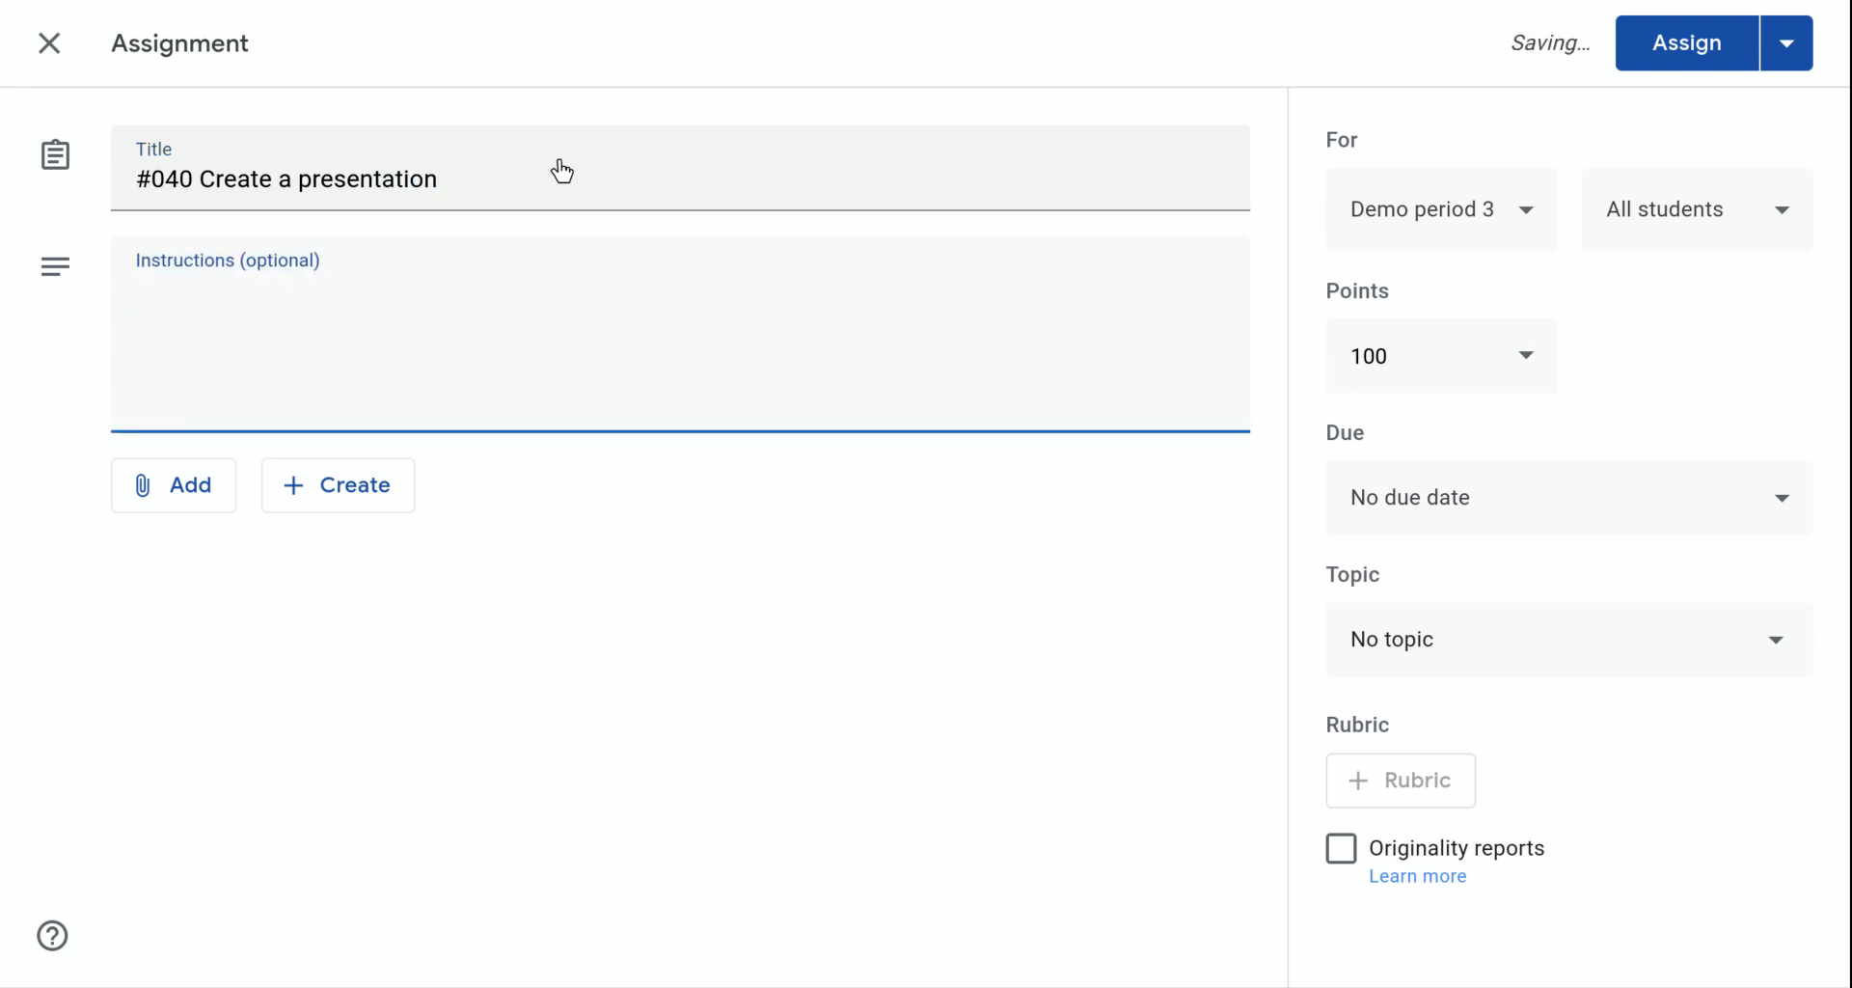
- Write instructions: 'Be sure you create a new presentation and mark it done when completed.'
type("B")
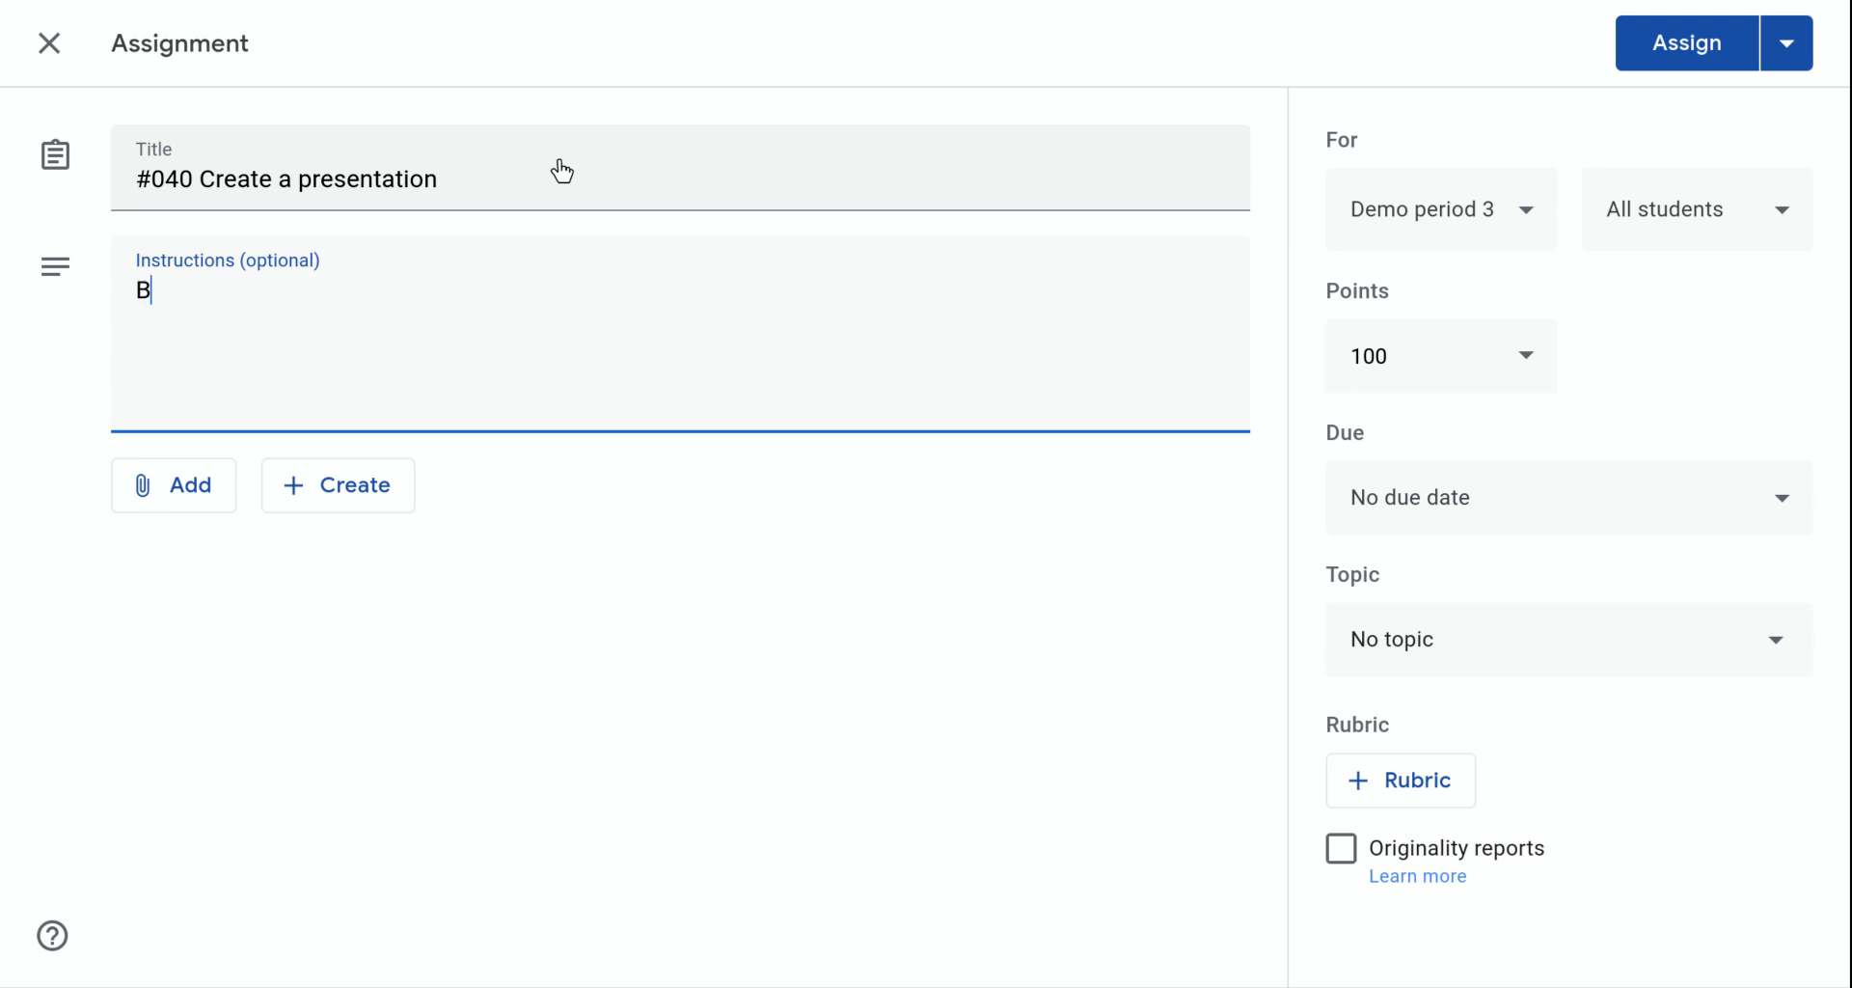
type("e sure you crea")
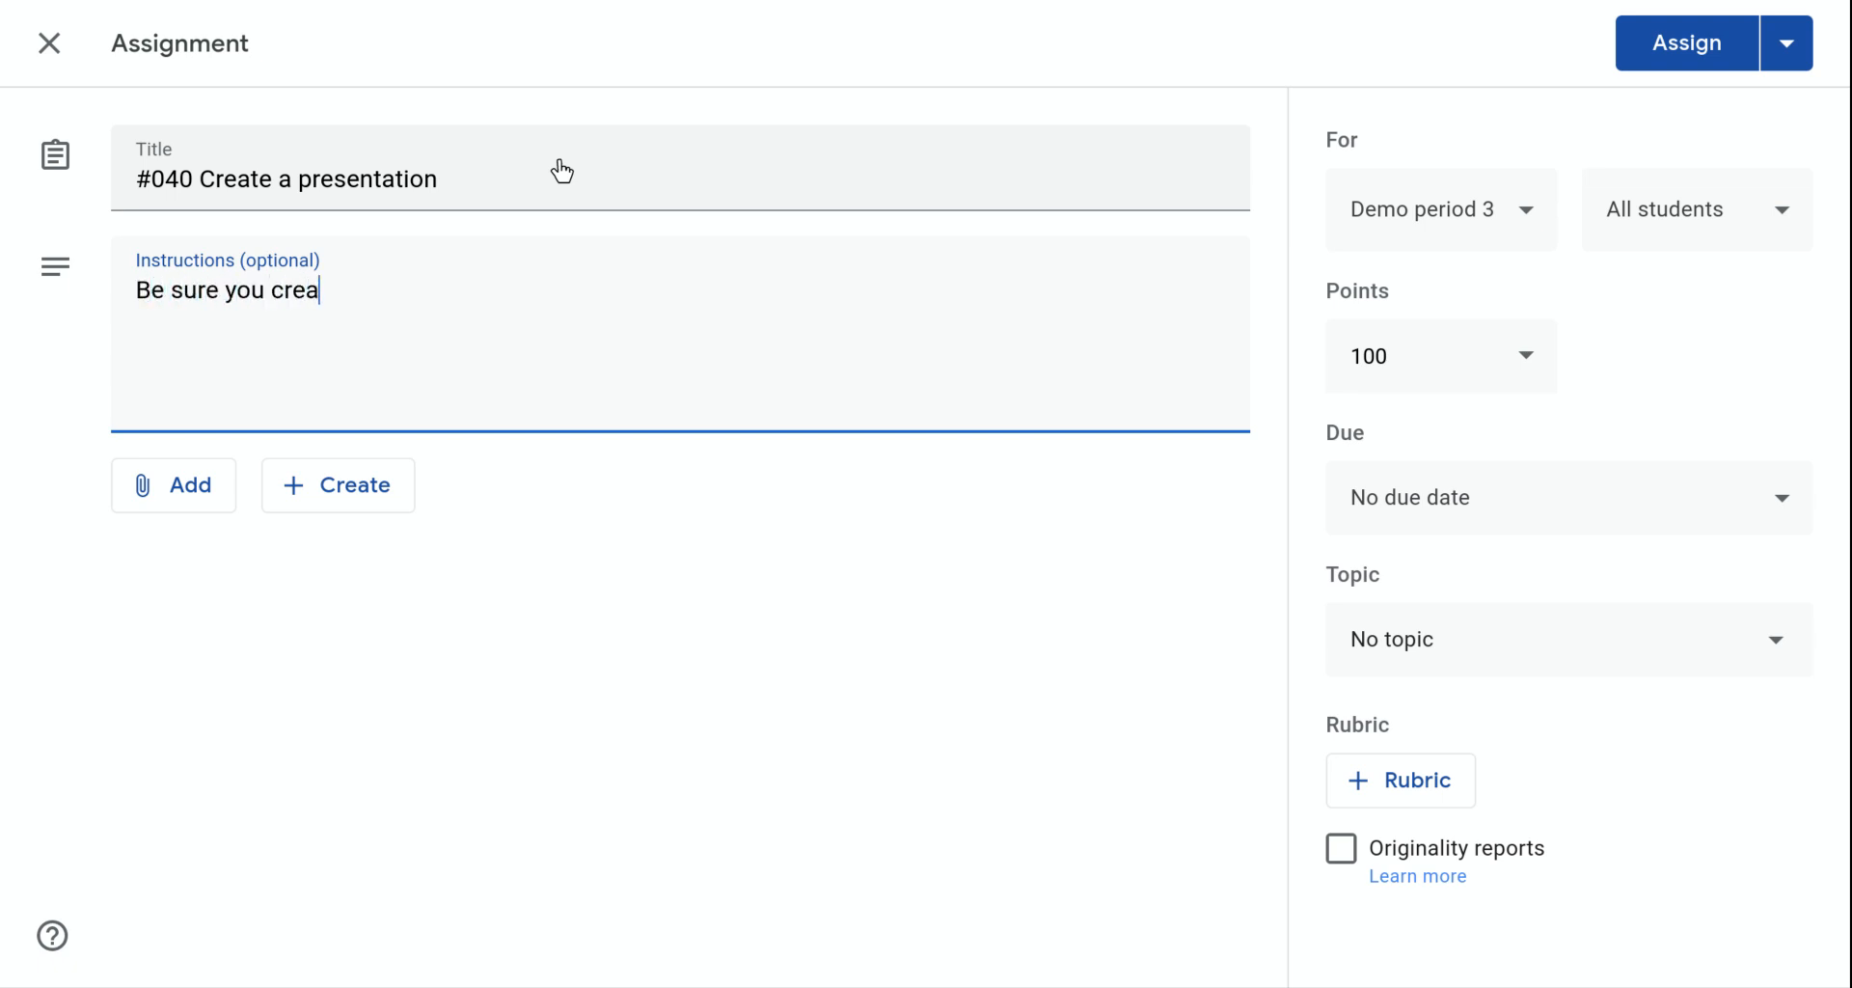
type("te a new presentation and")
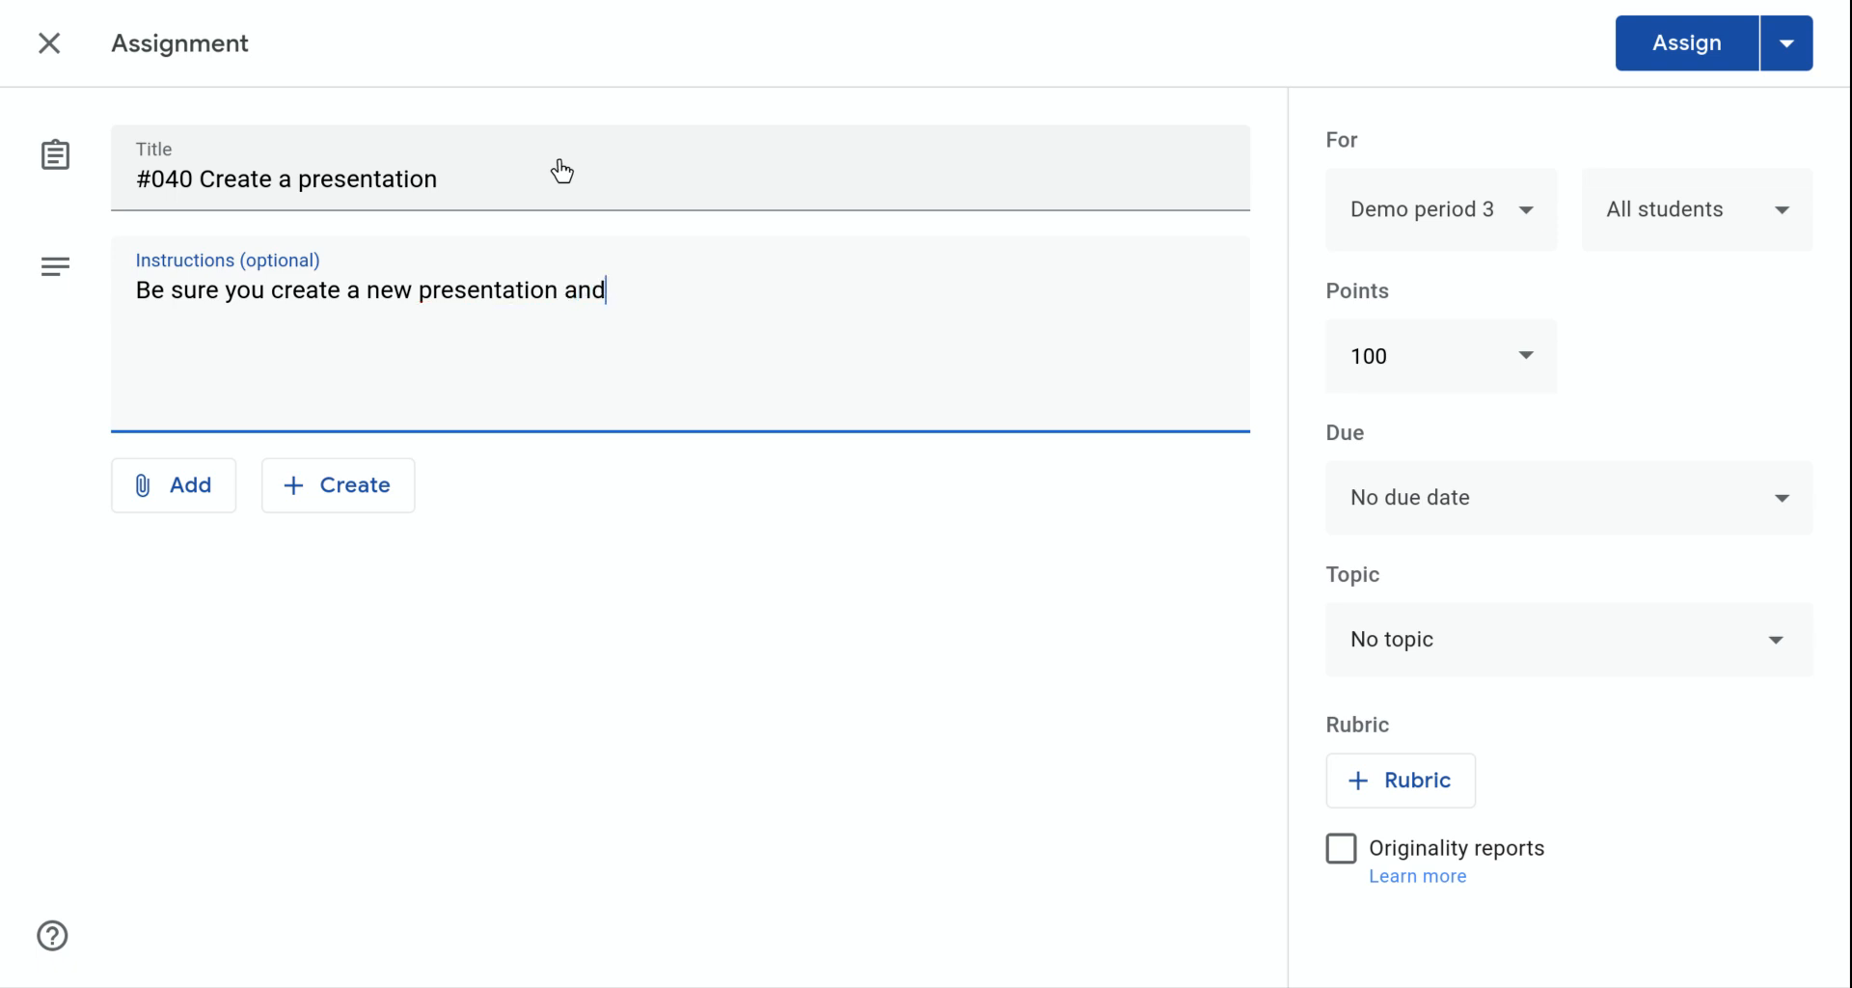
type("mark it done when completed.")
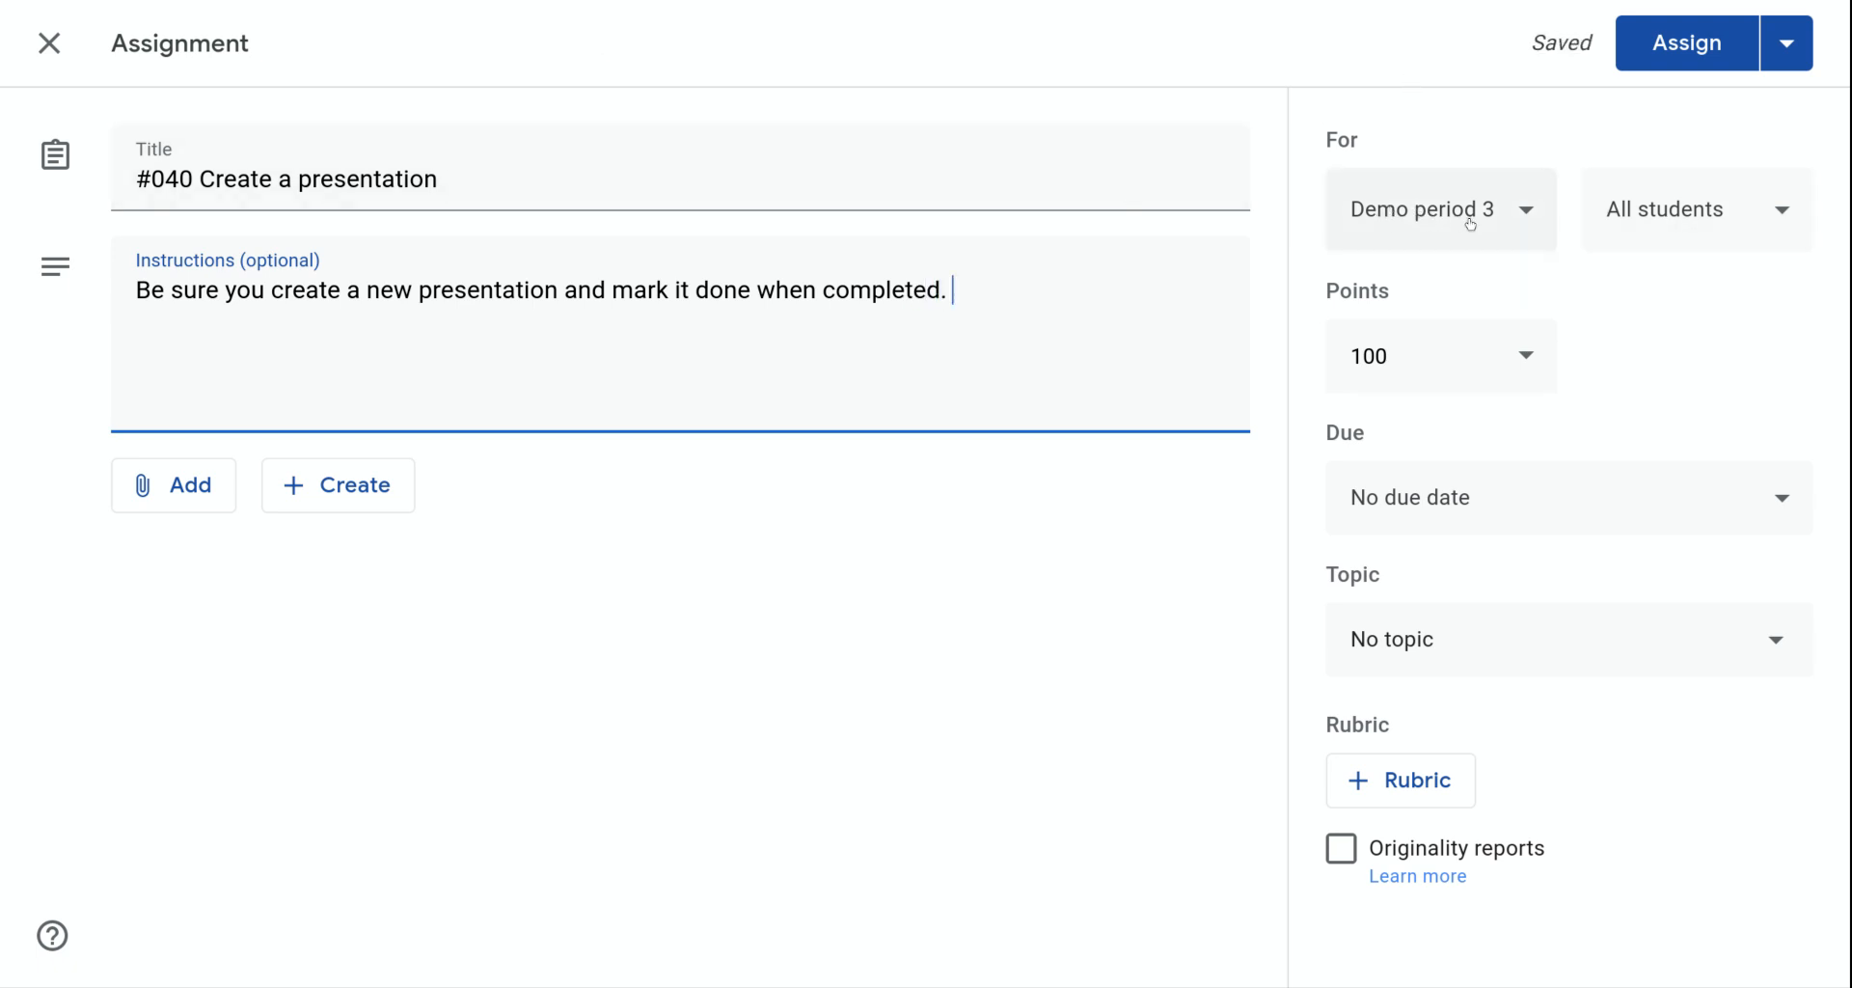
mouse_move(1505, 223)
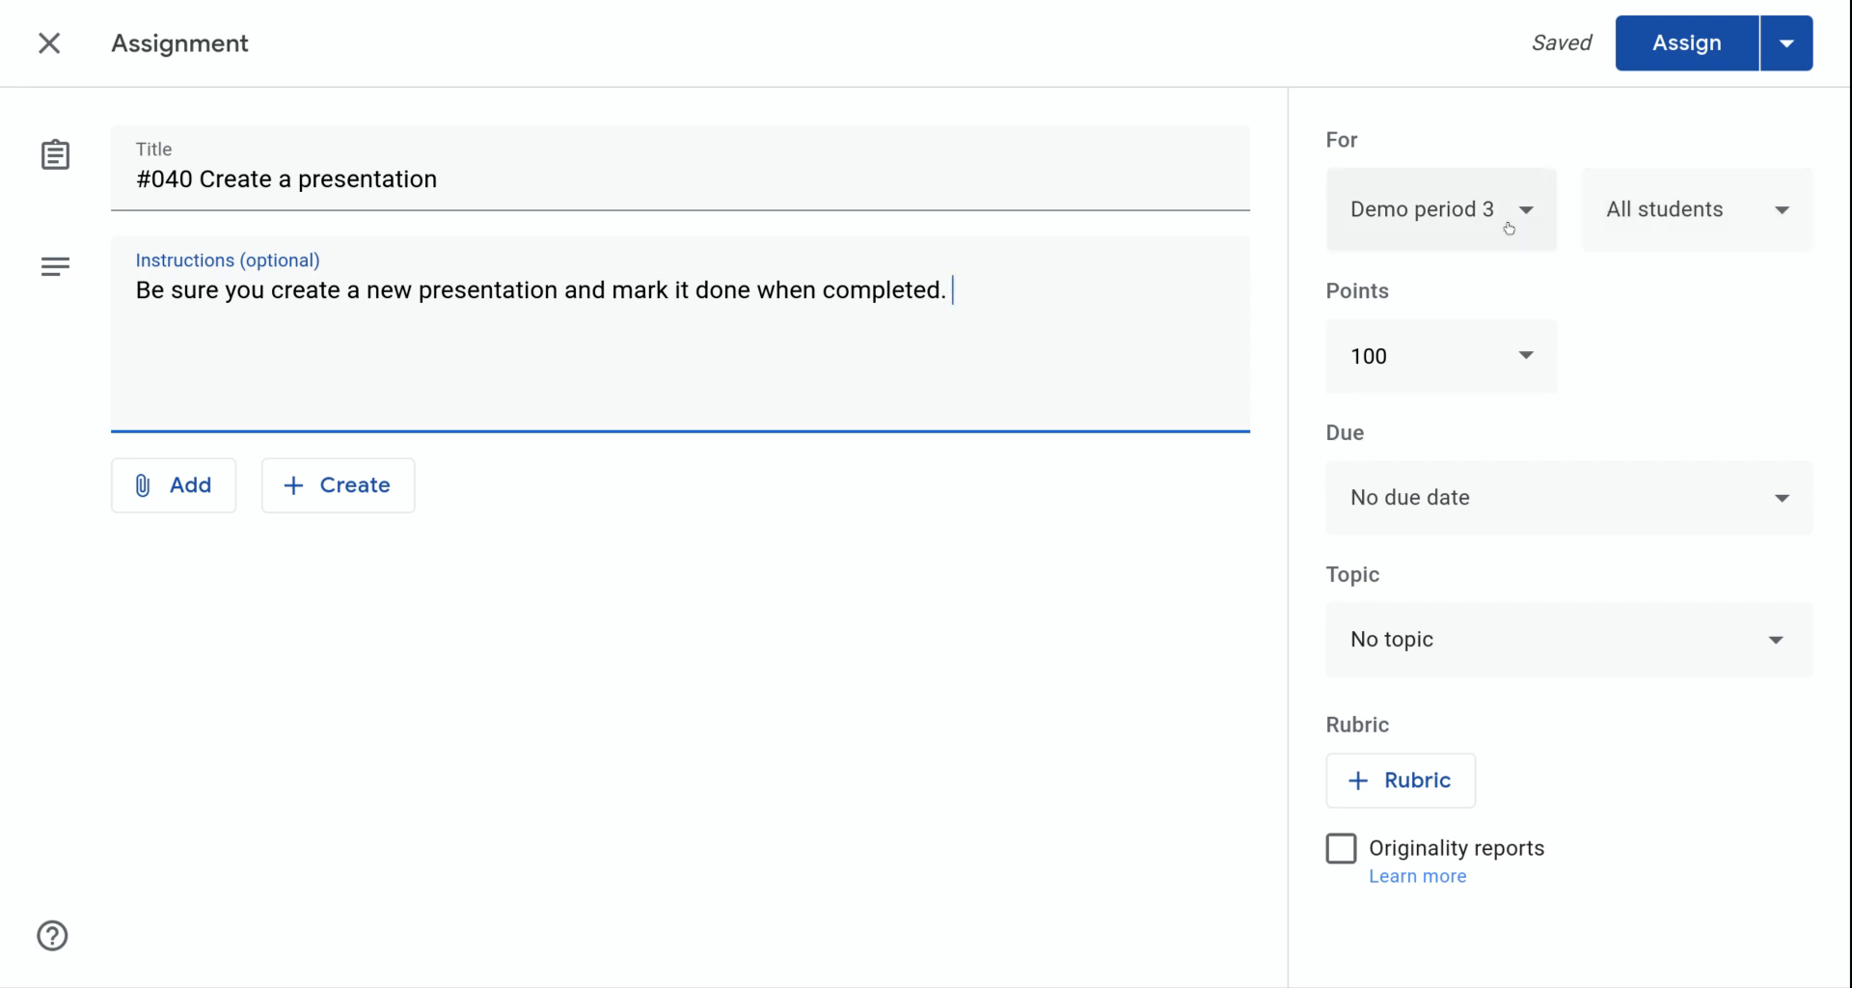
mouse_move(1499, 220)
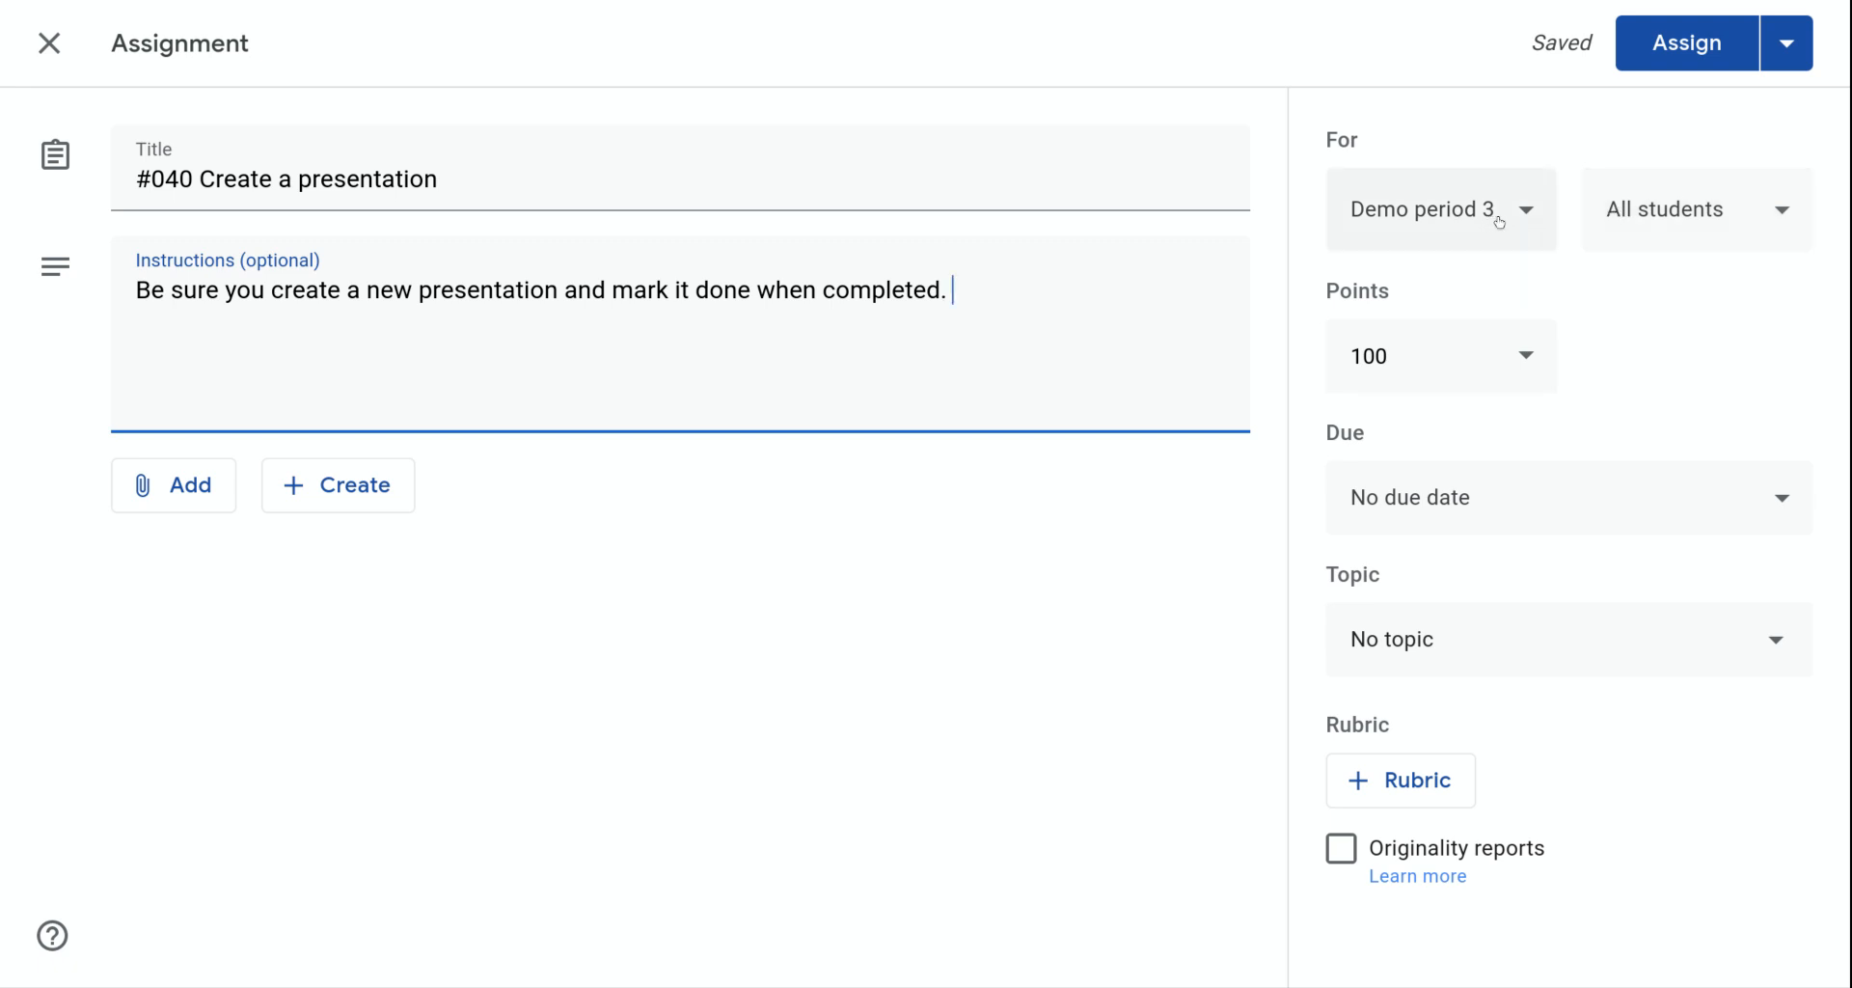
- Add the 19-20 GTMS class so the assignment goes to 2 classes
left_click(1440, 209)
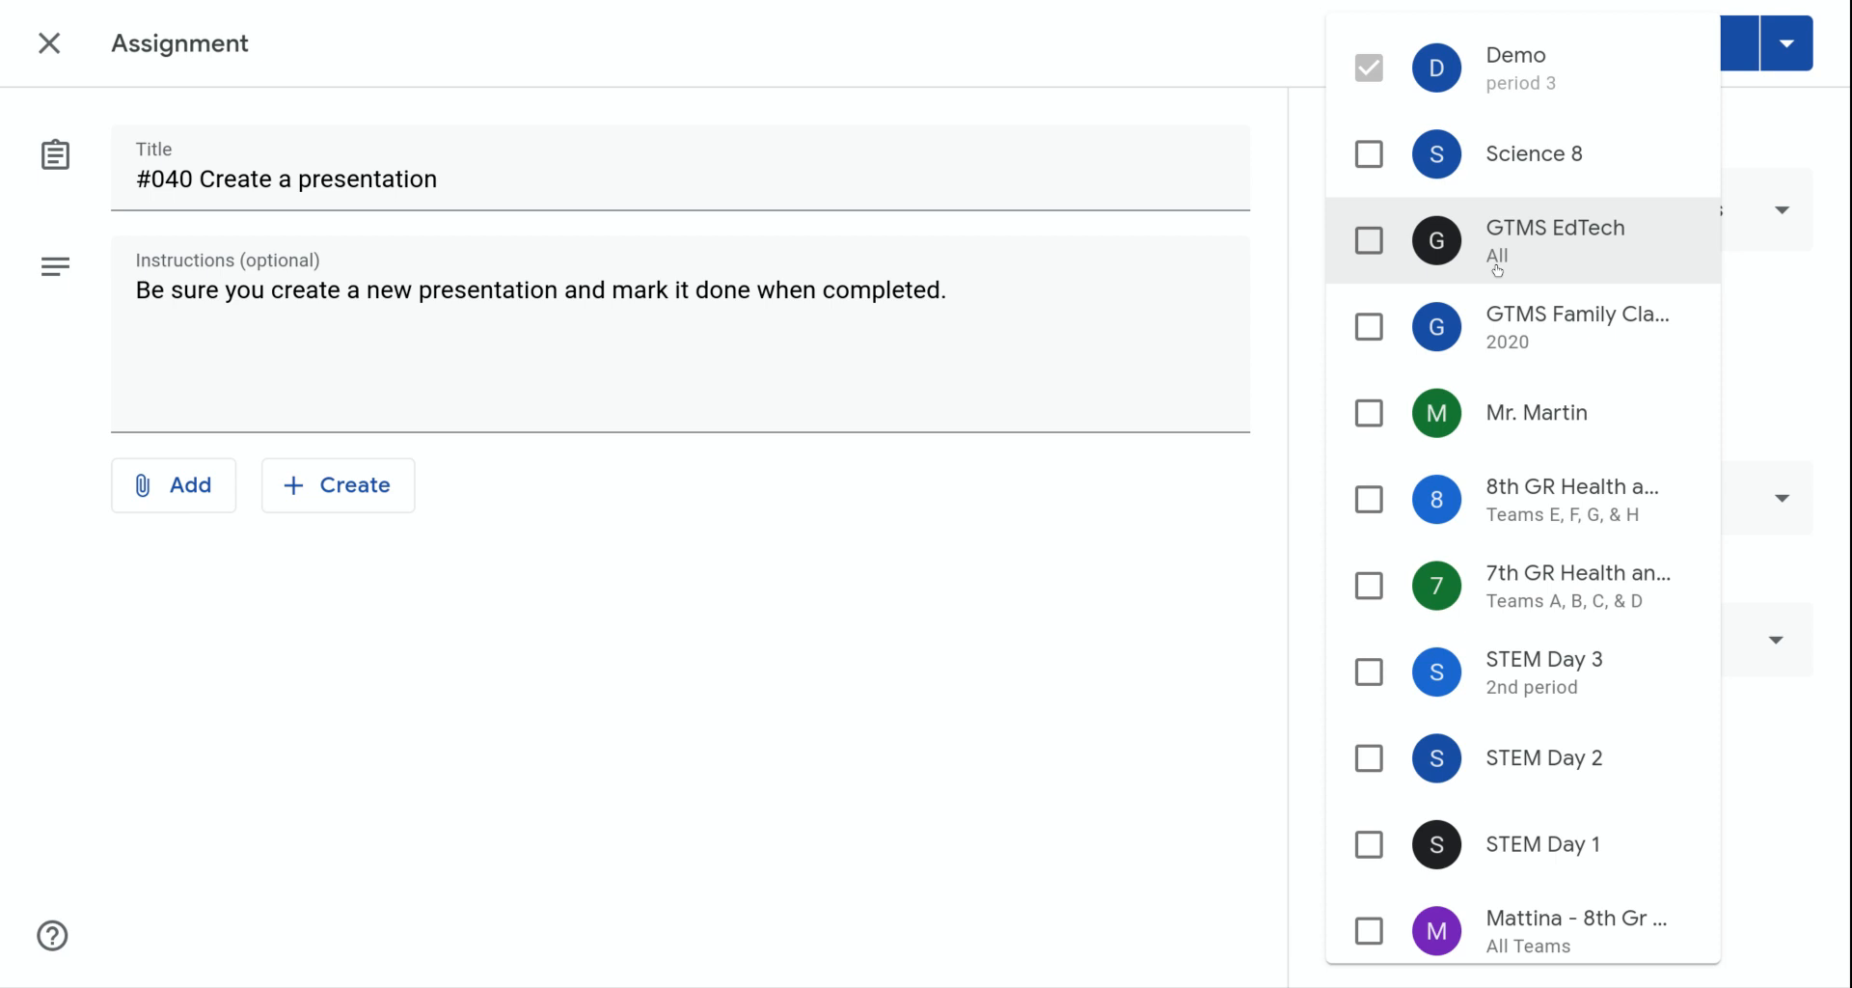
mouse_move(1400, 91)
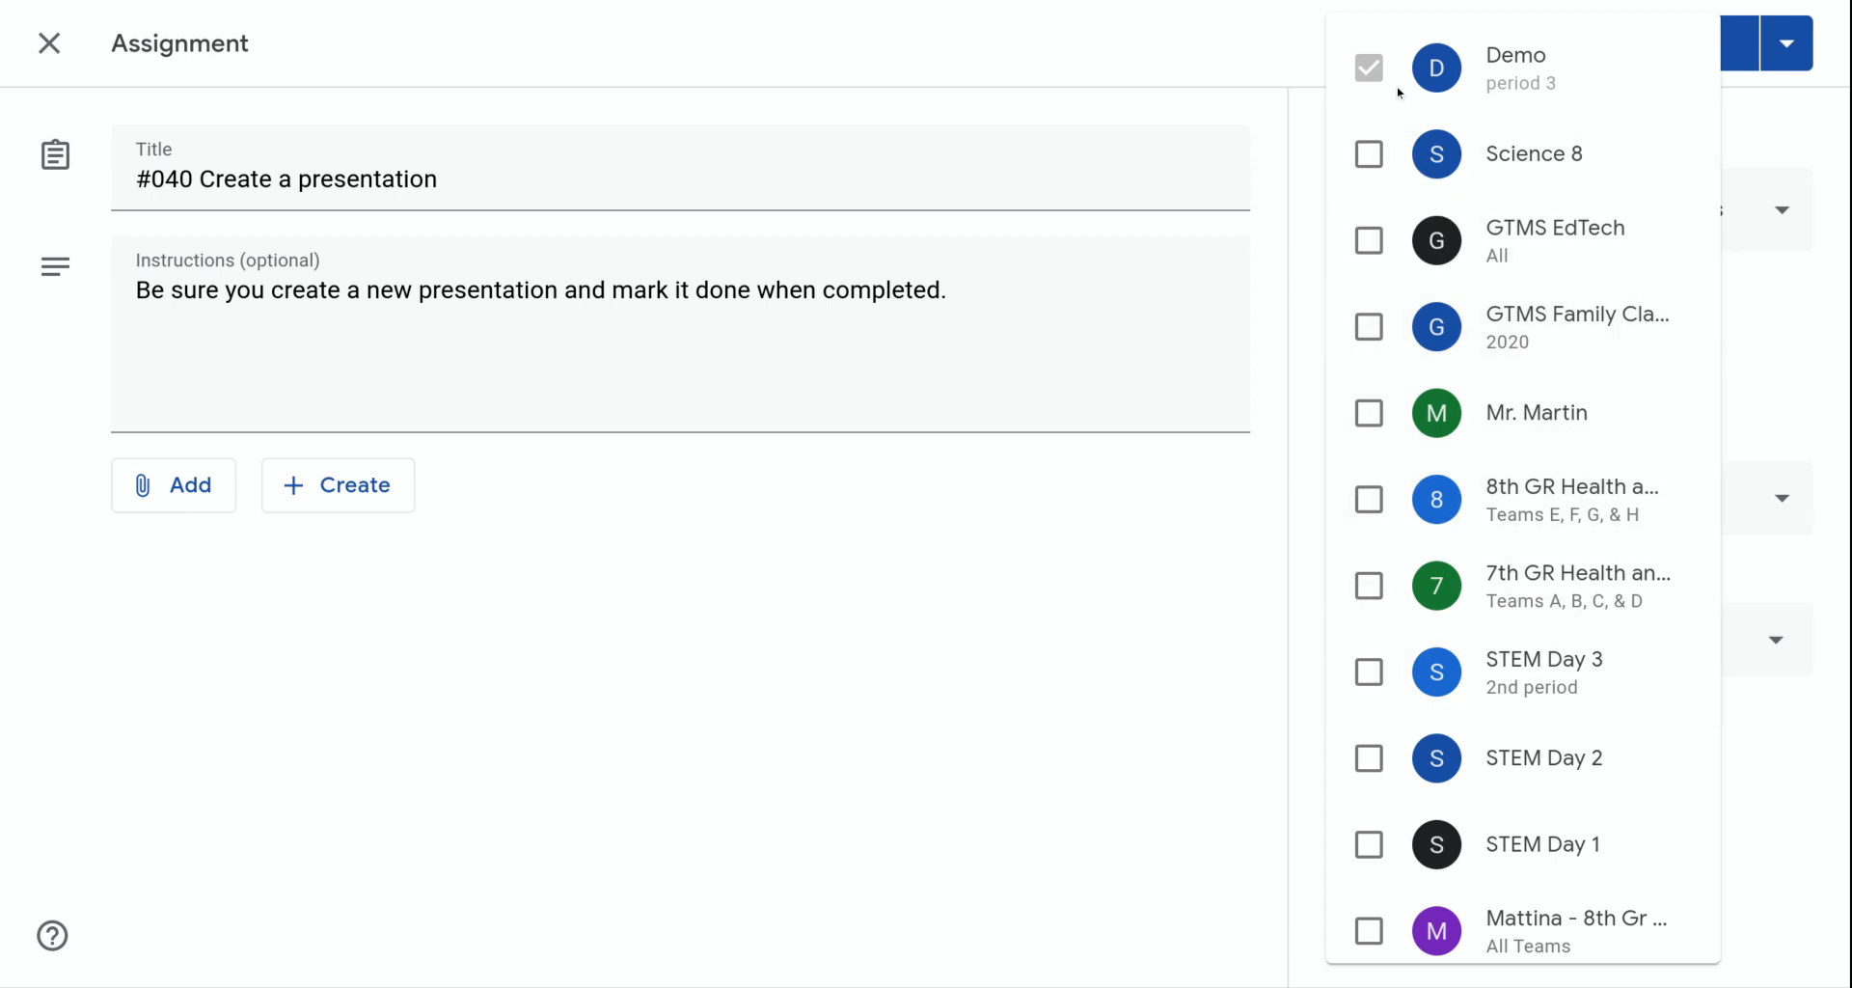
mouse_move(1383, 55)
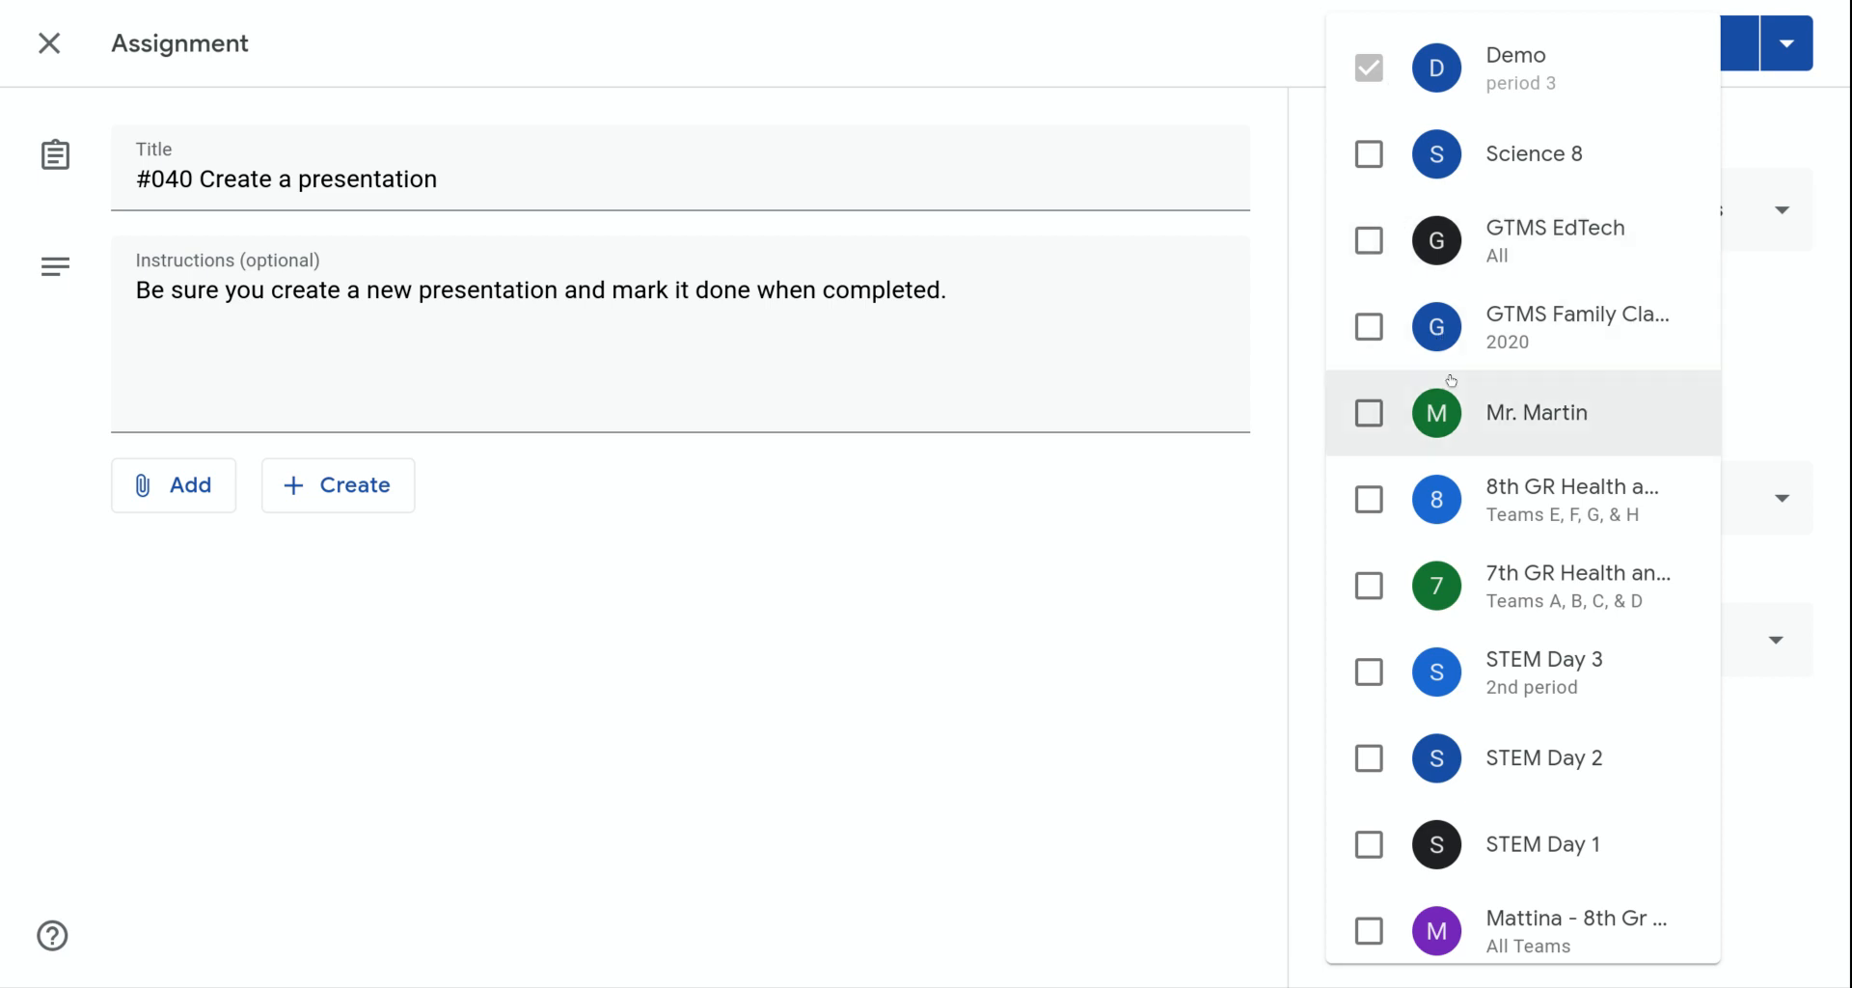
scroll("down", 3)
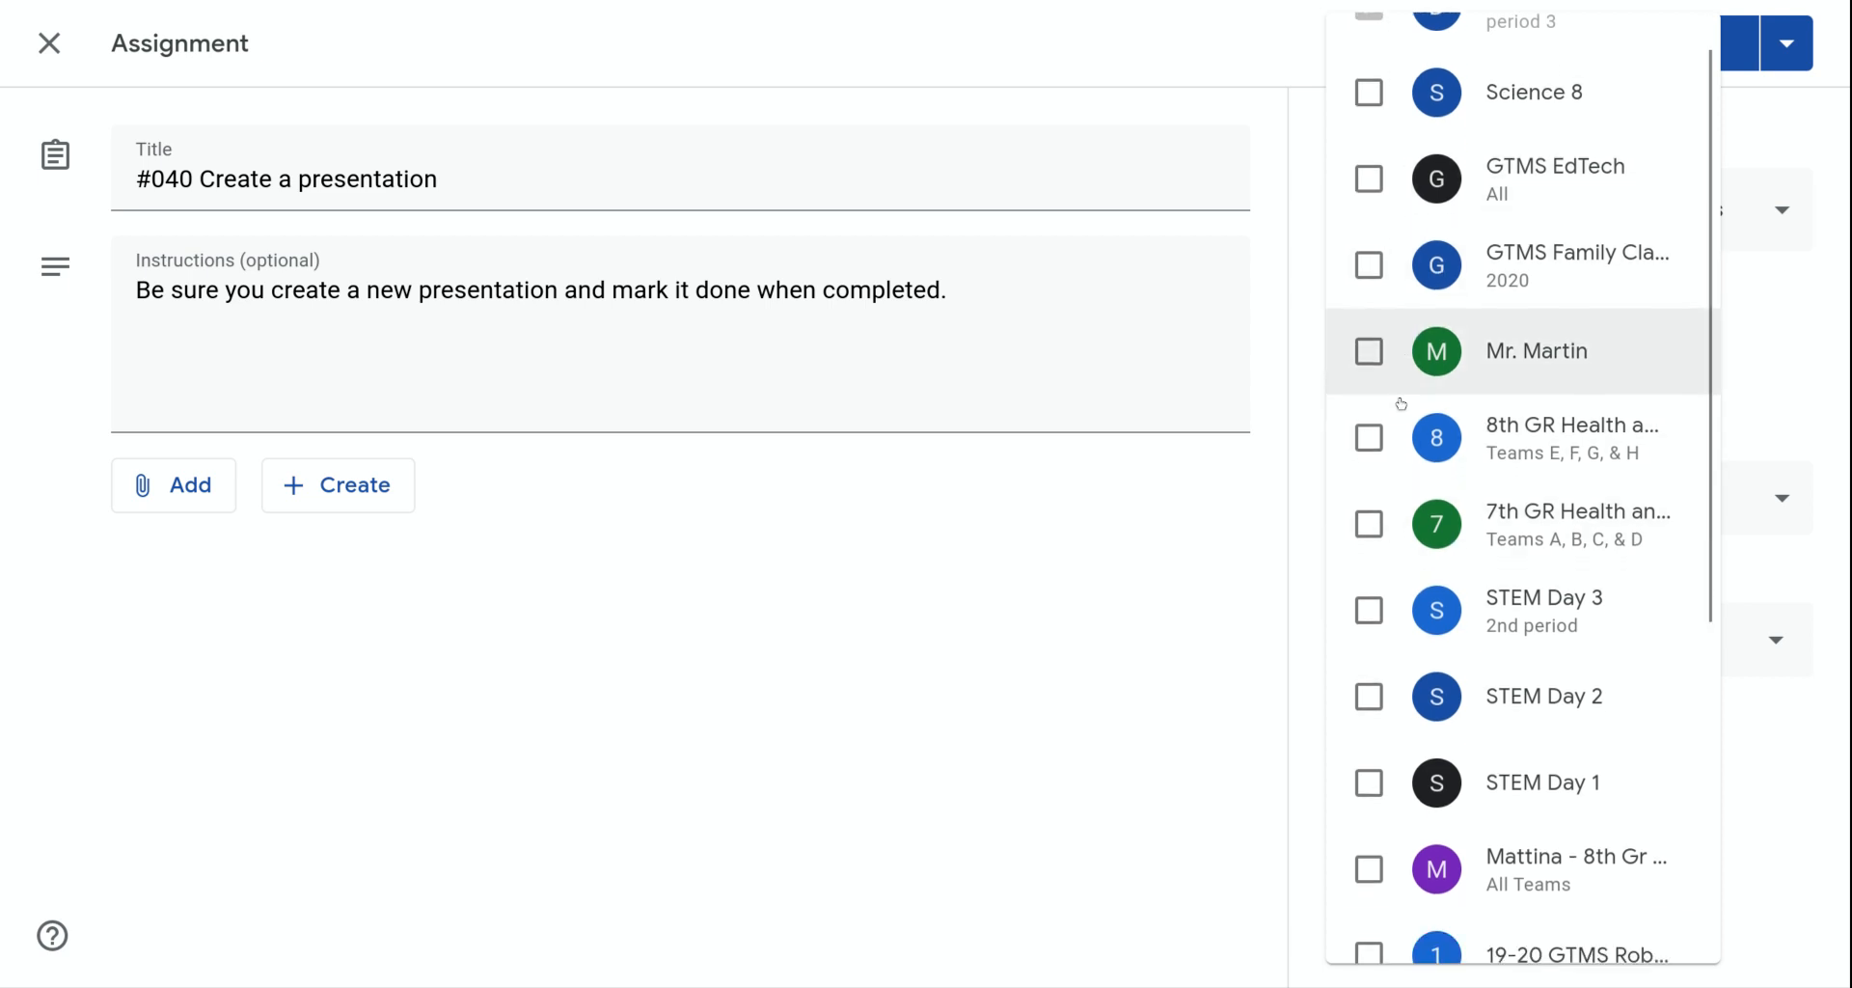
scroll("down", 3)
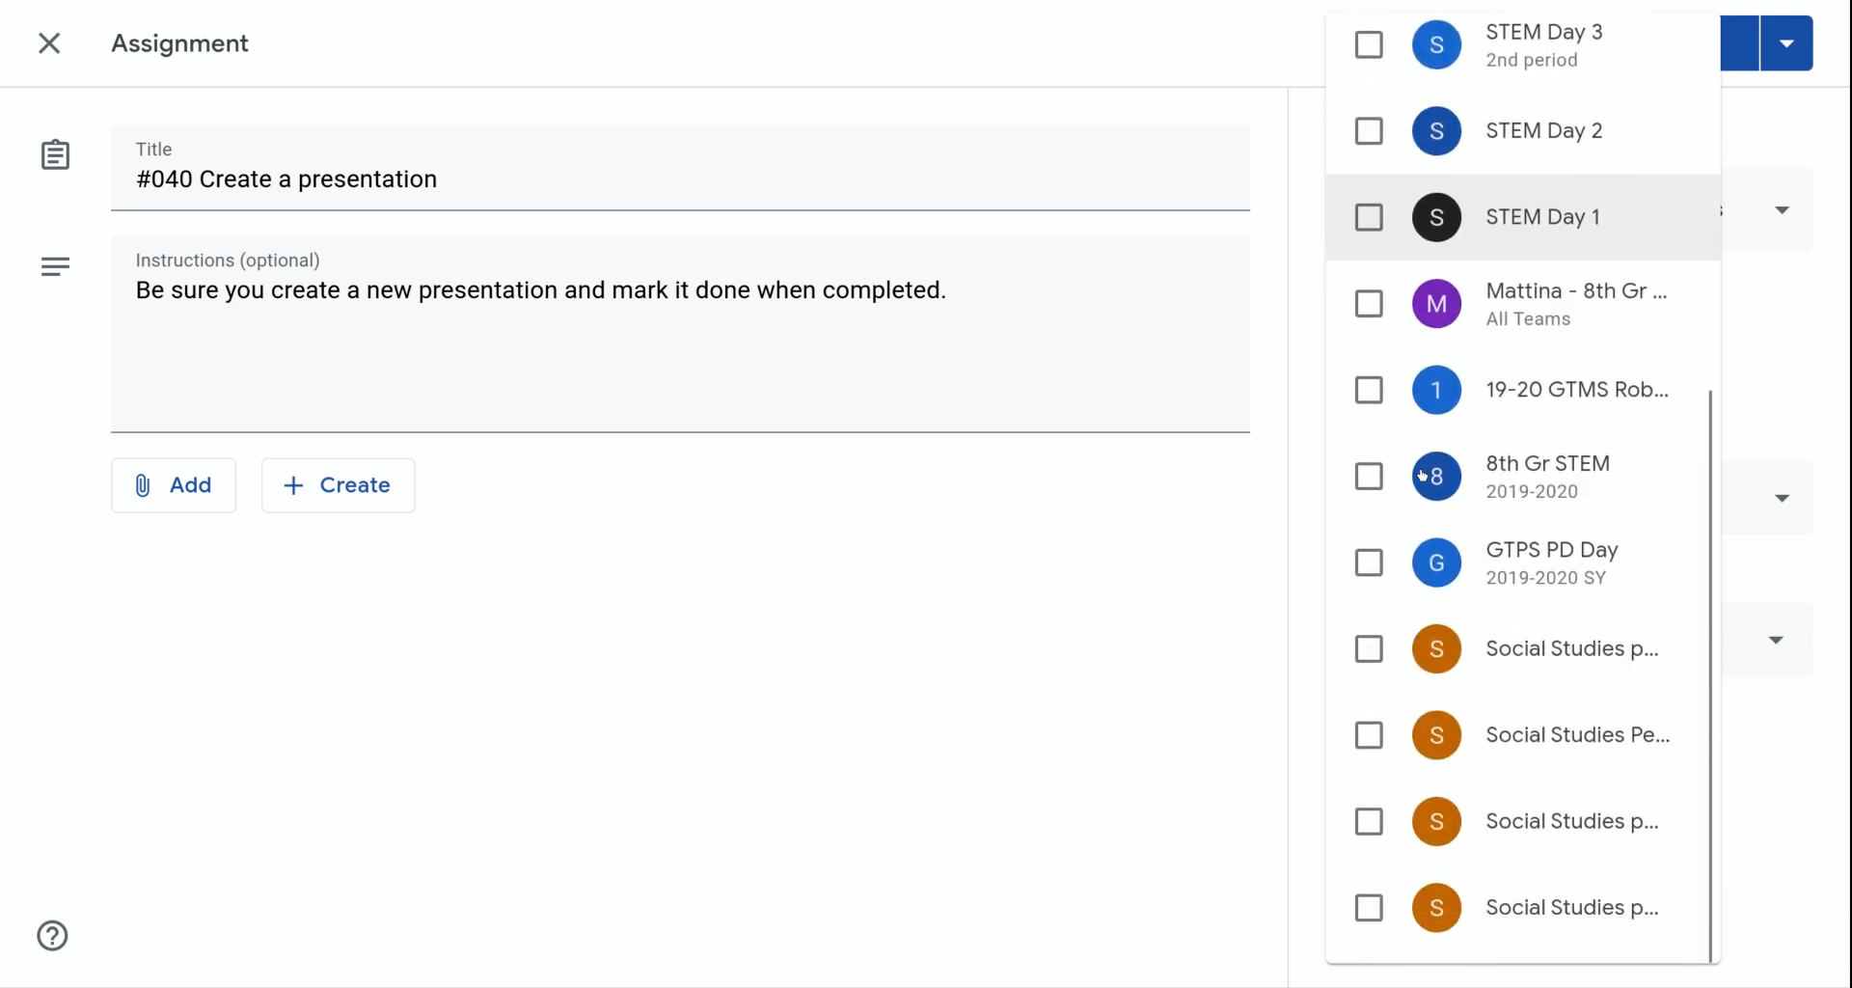
left_click(1369, 390)
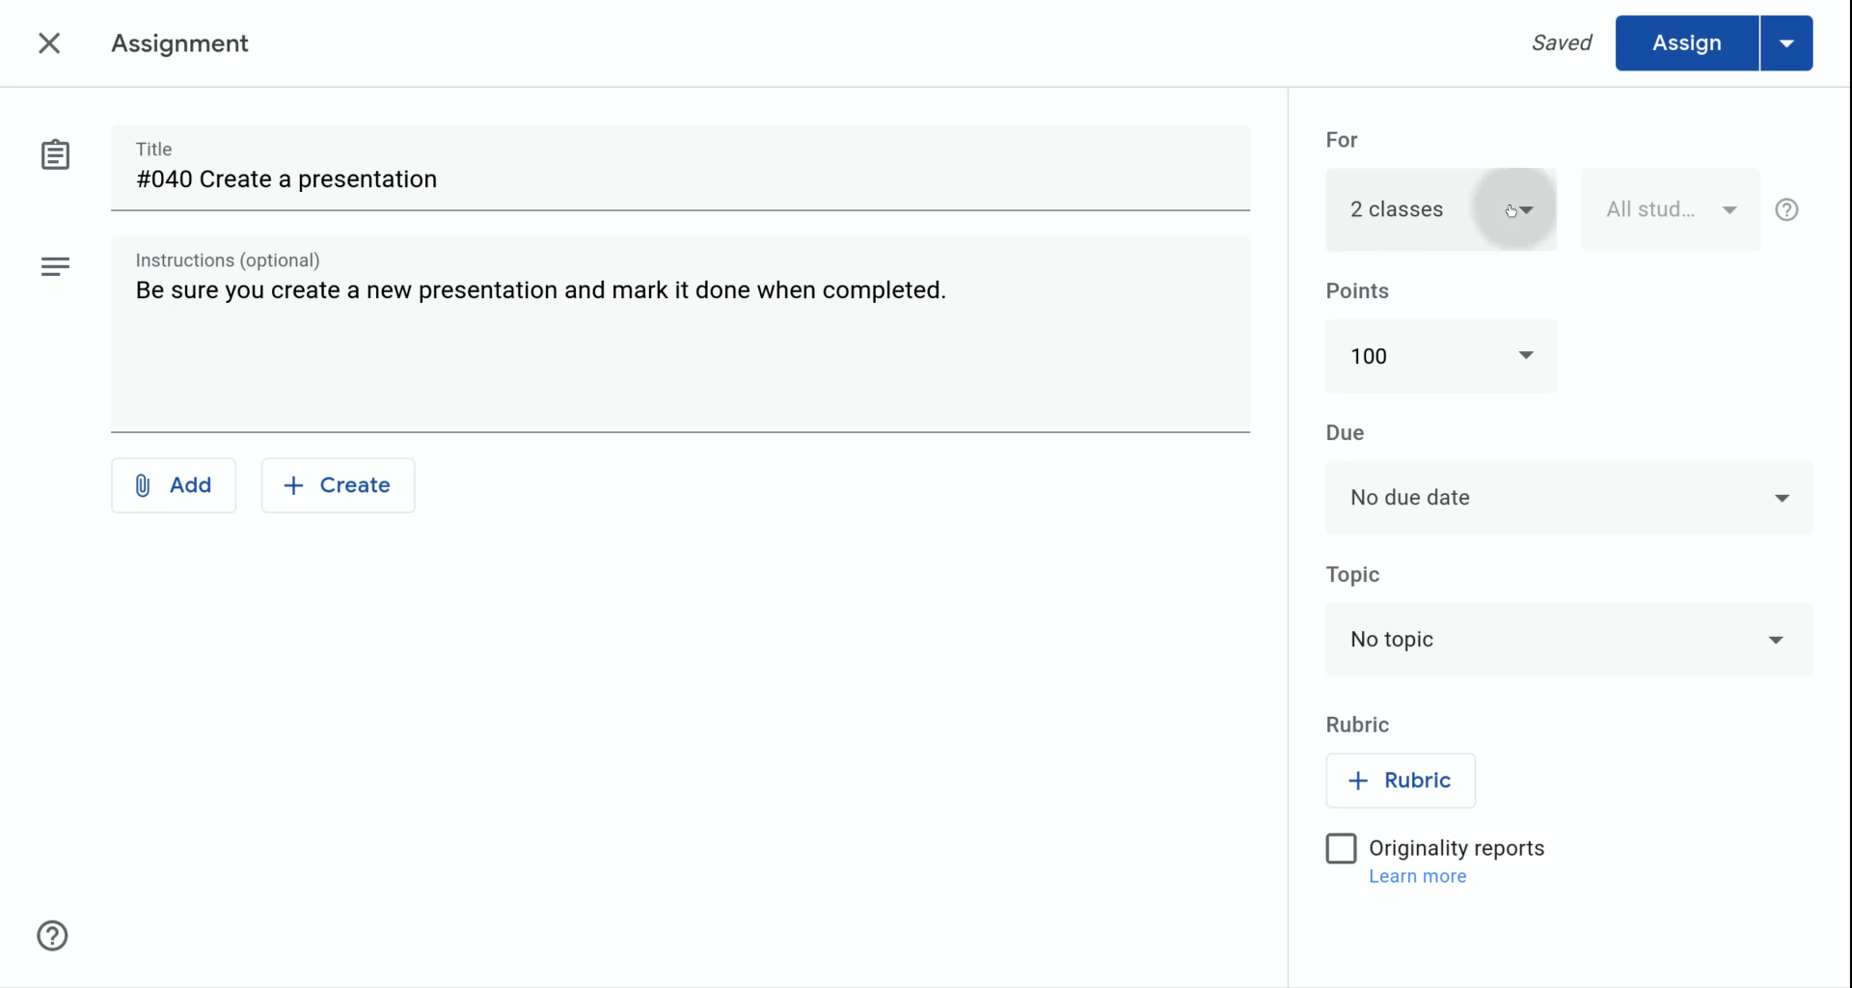
- Remove the 19-20 GTMS class, leaving only Demo period 3 selected
left_click(1517, 209)
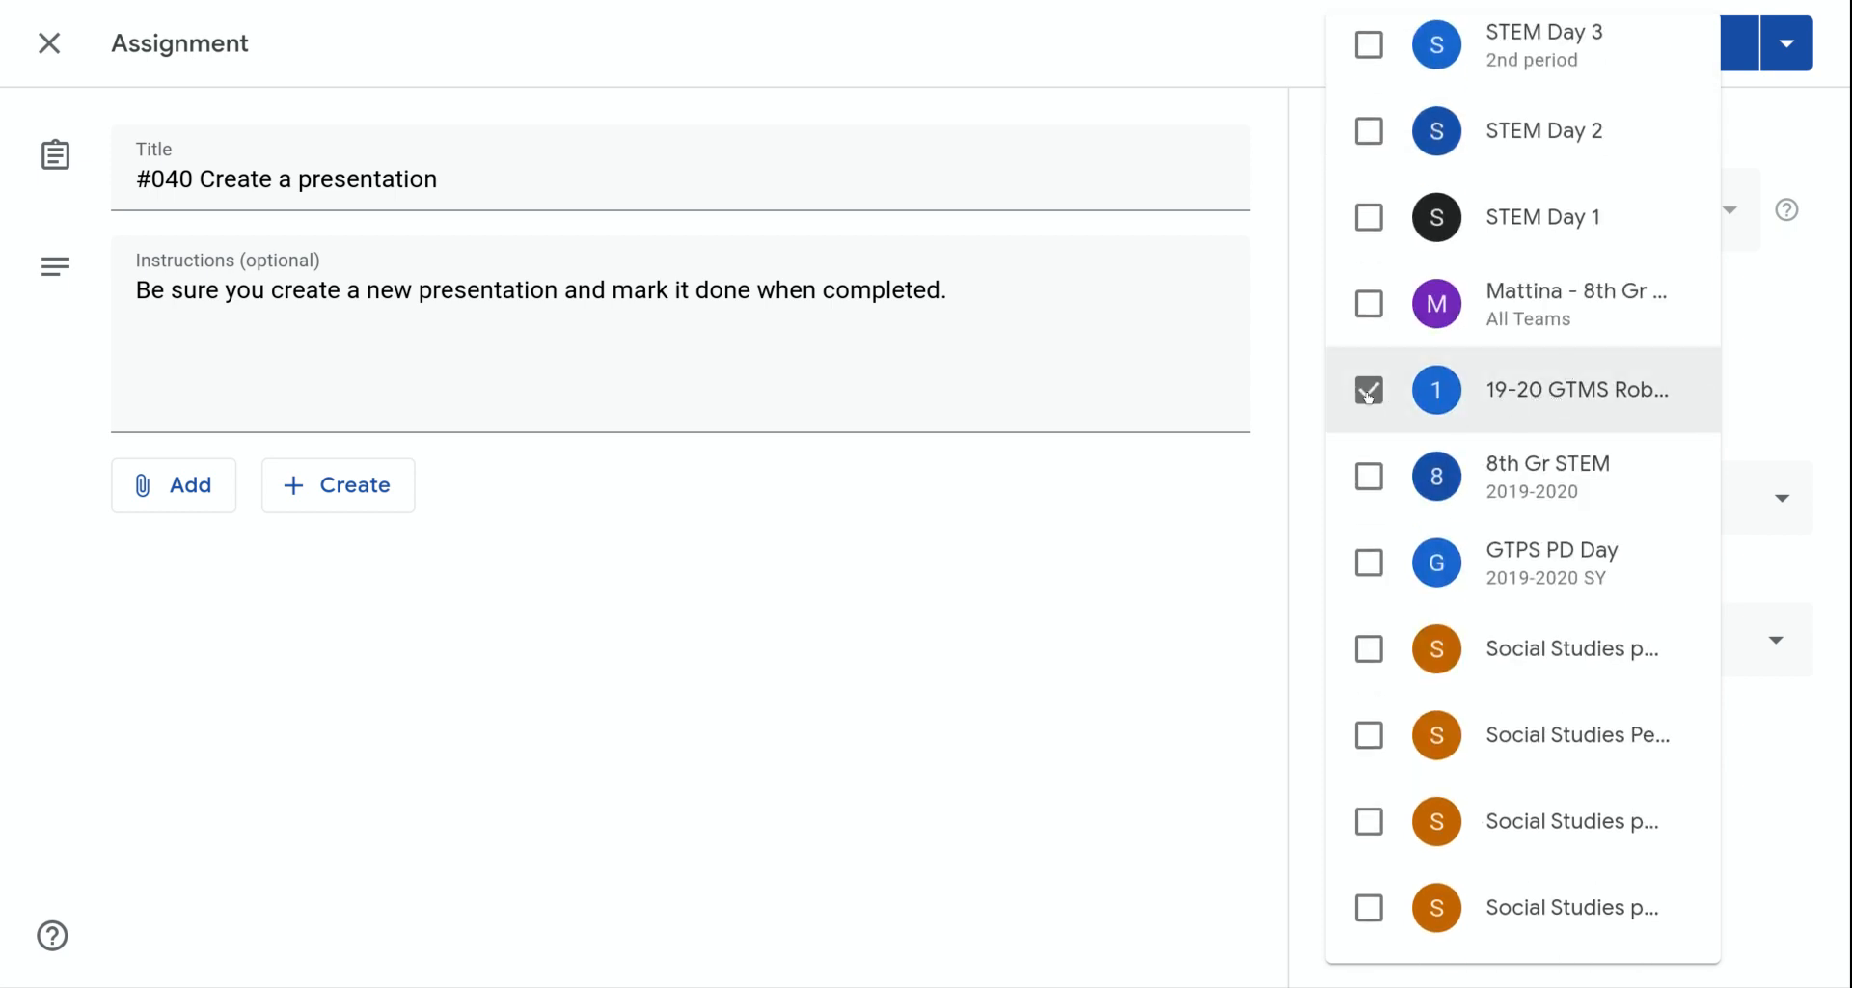
left_click(1368, 390)
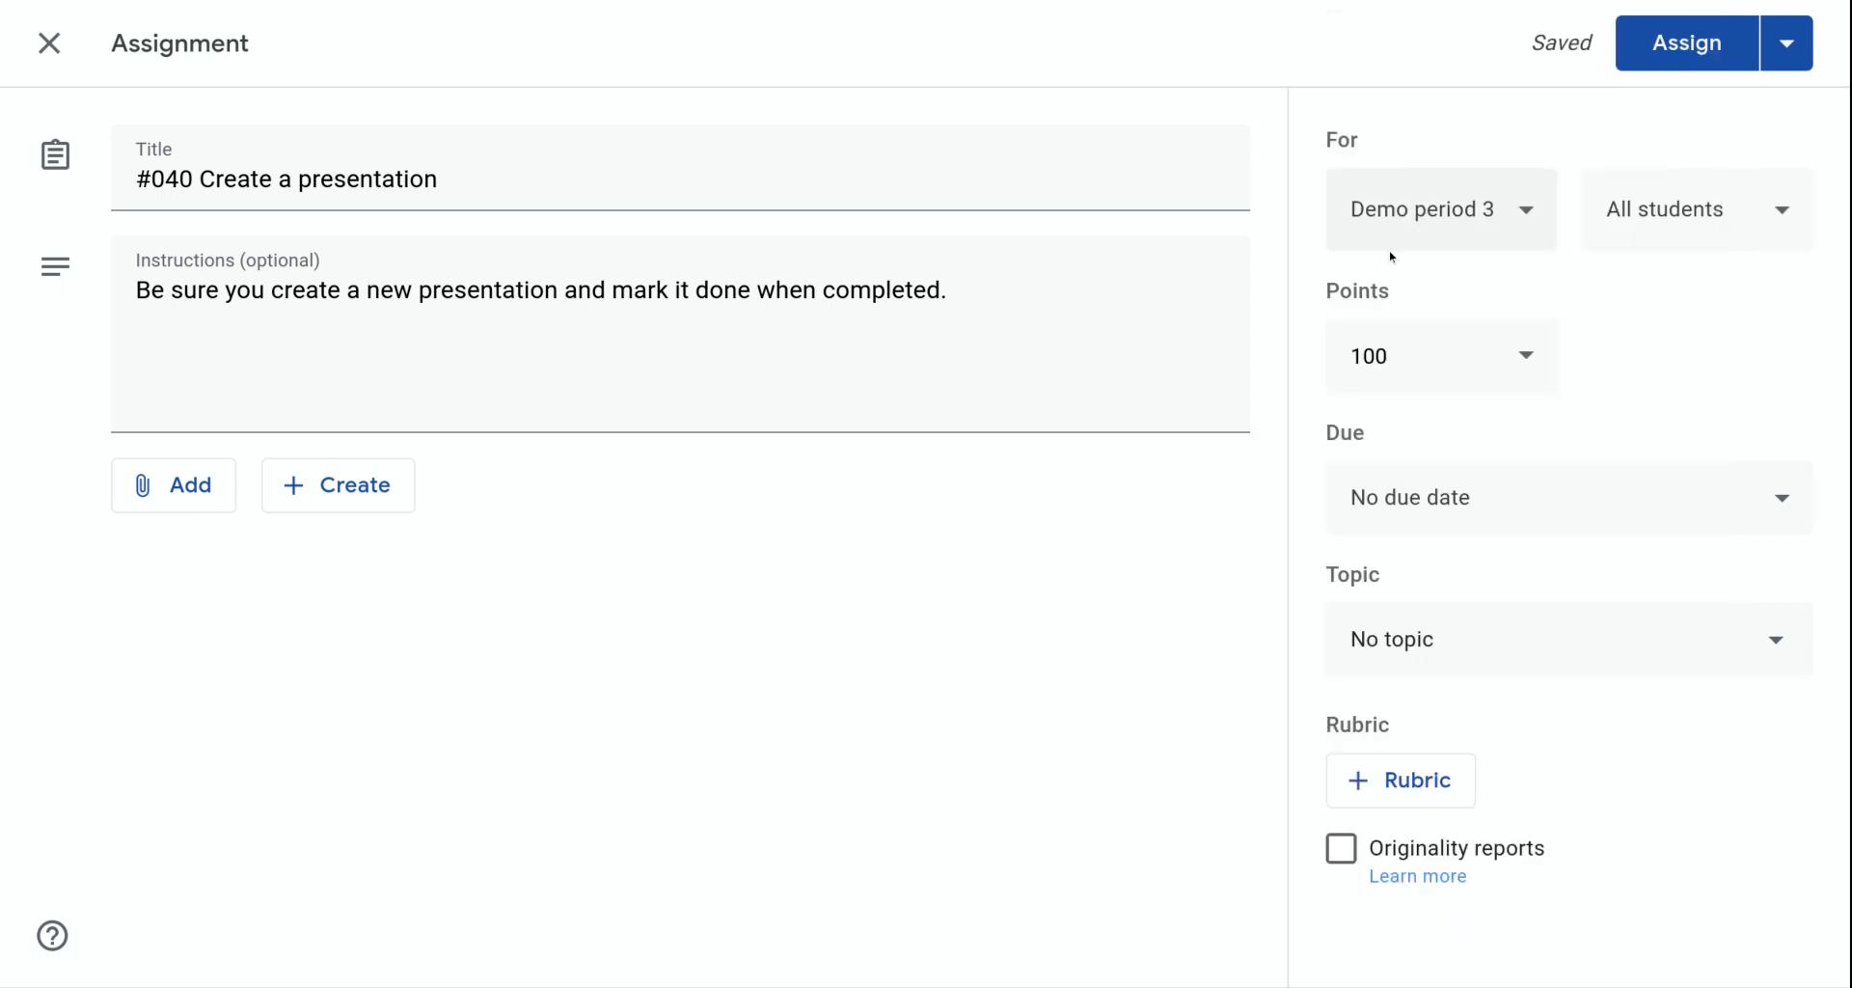
mouse_move(1409, 231)
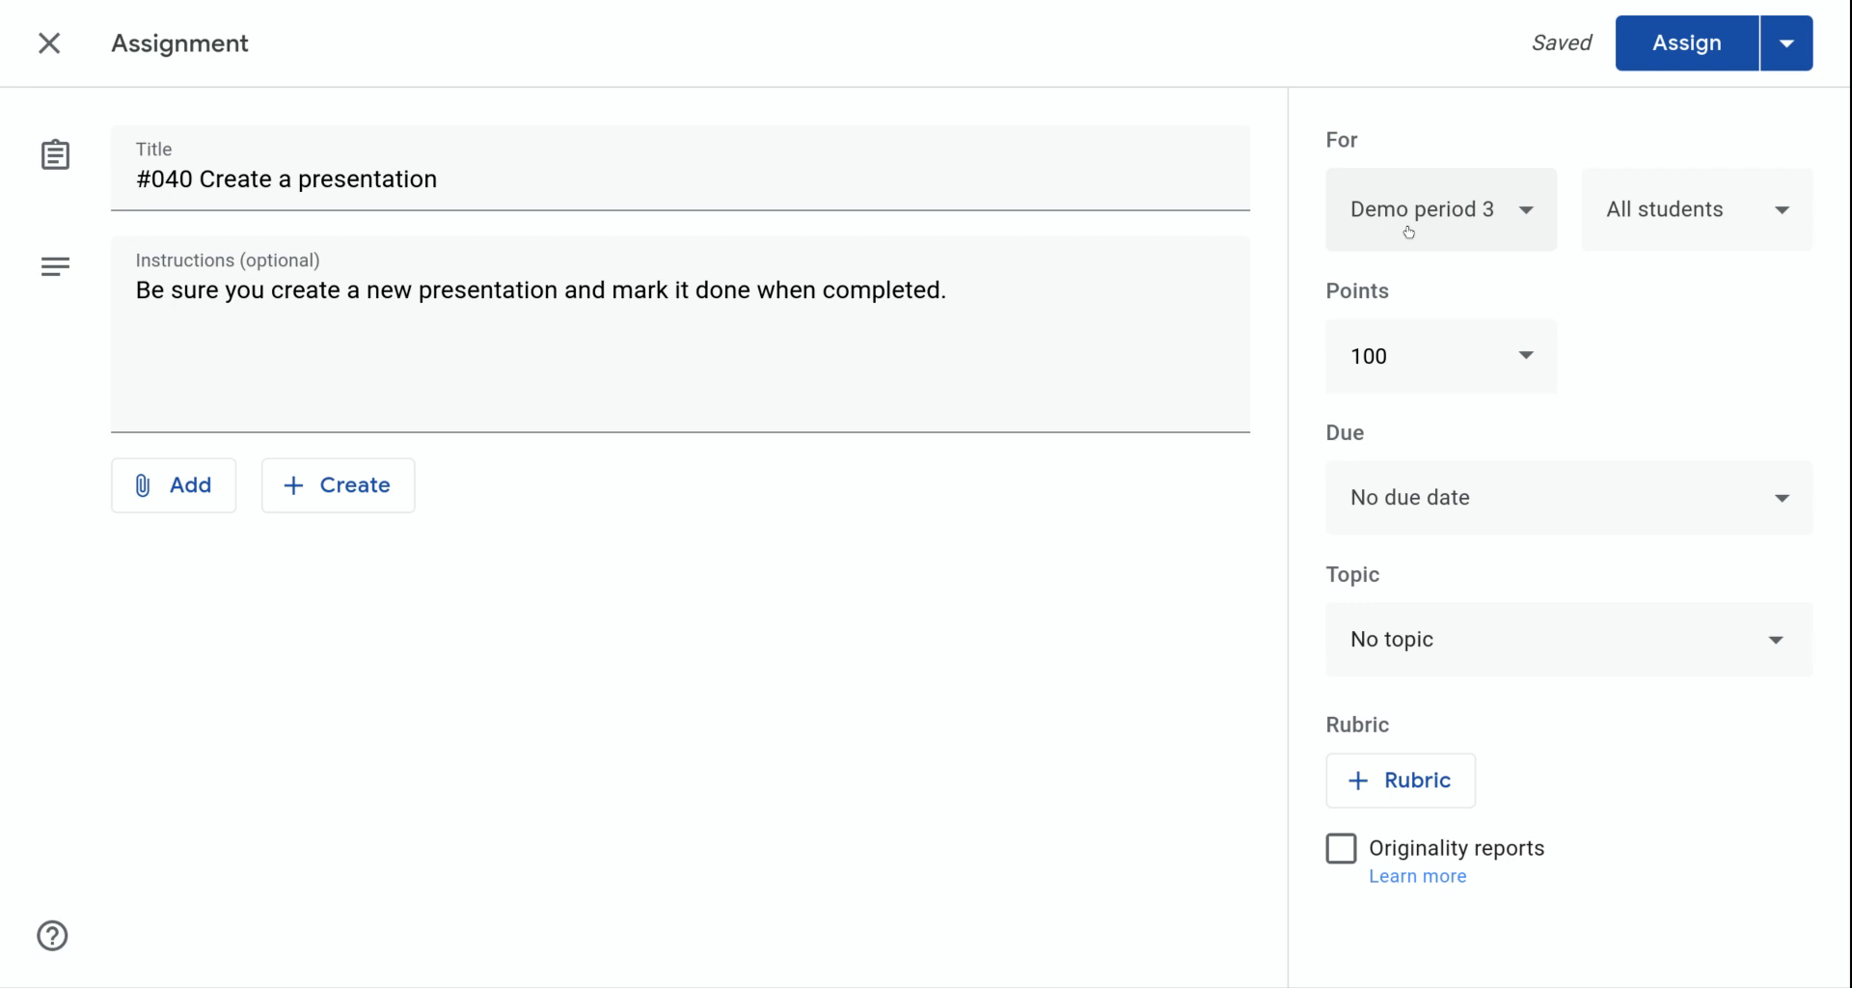
mouse_move(1454, 224)
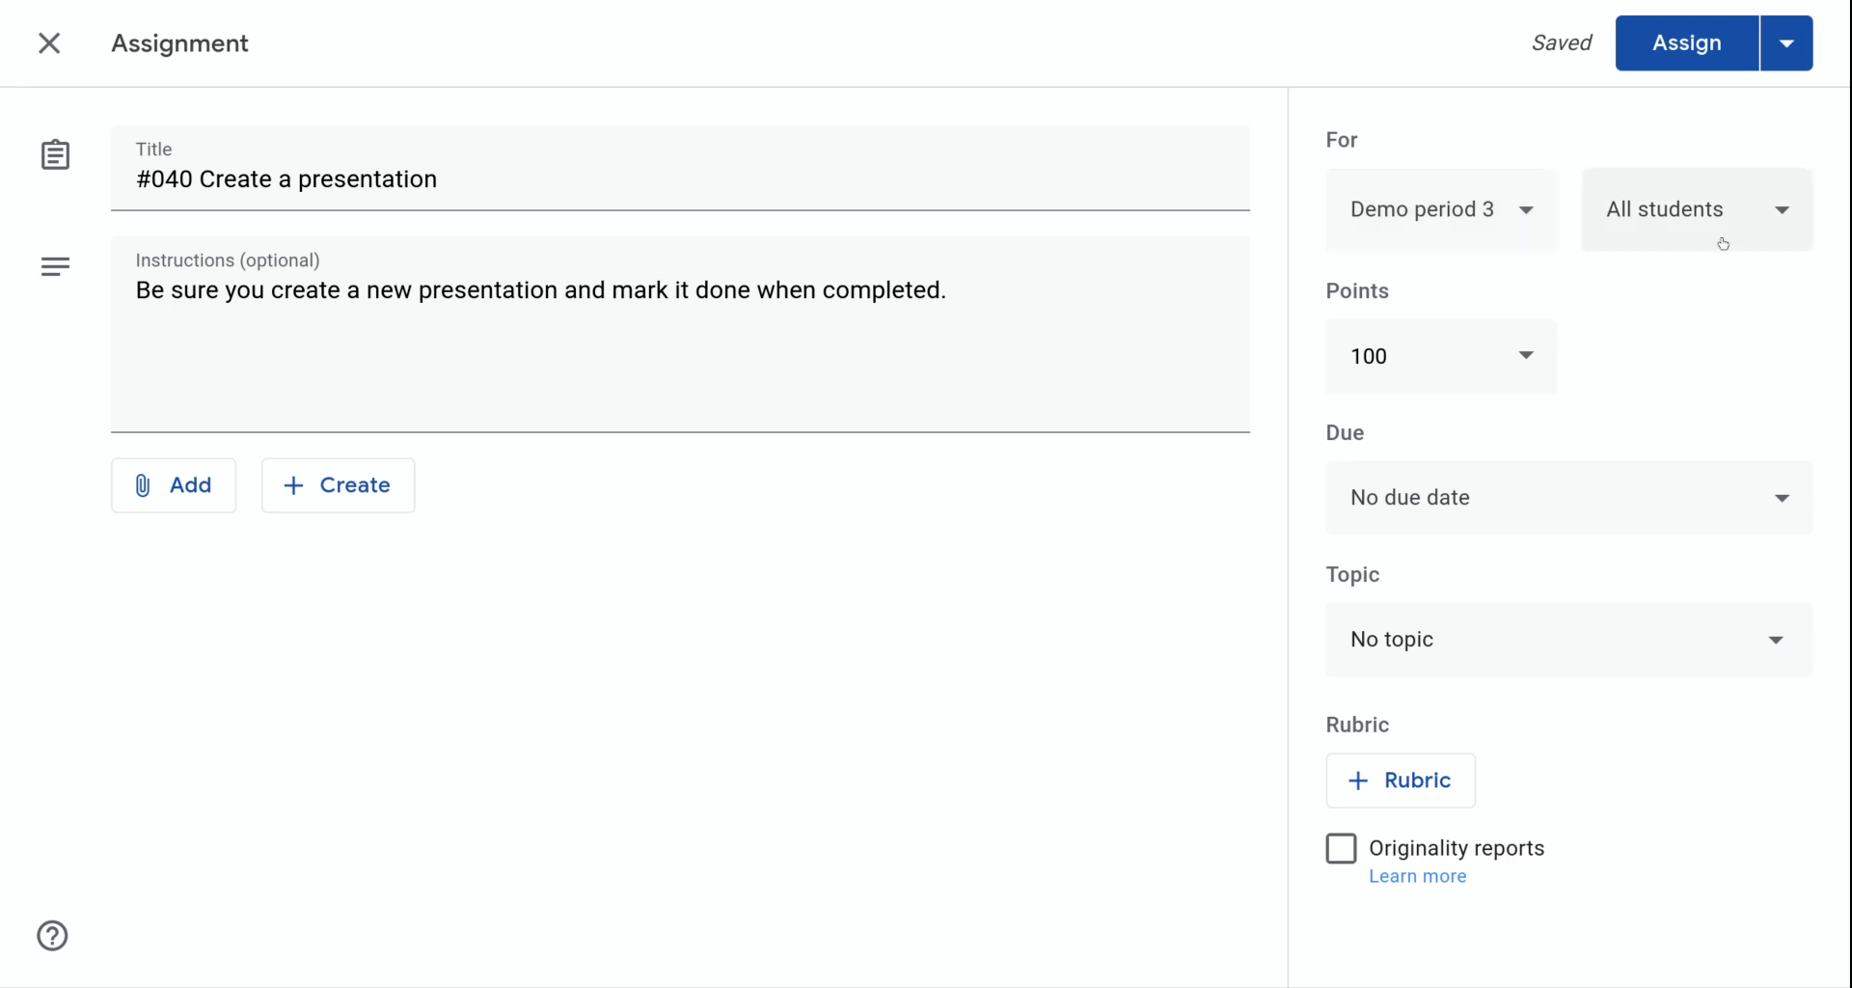
mouse_move(1746, 221)
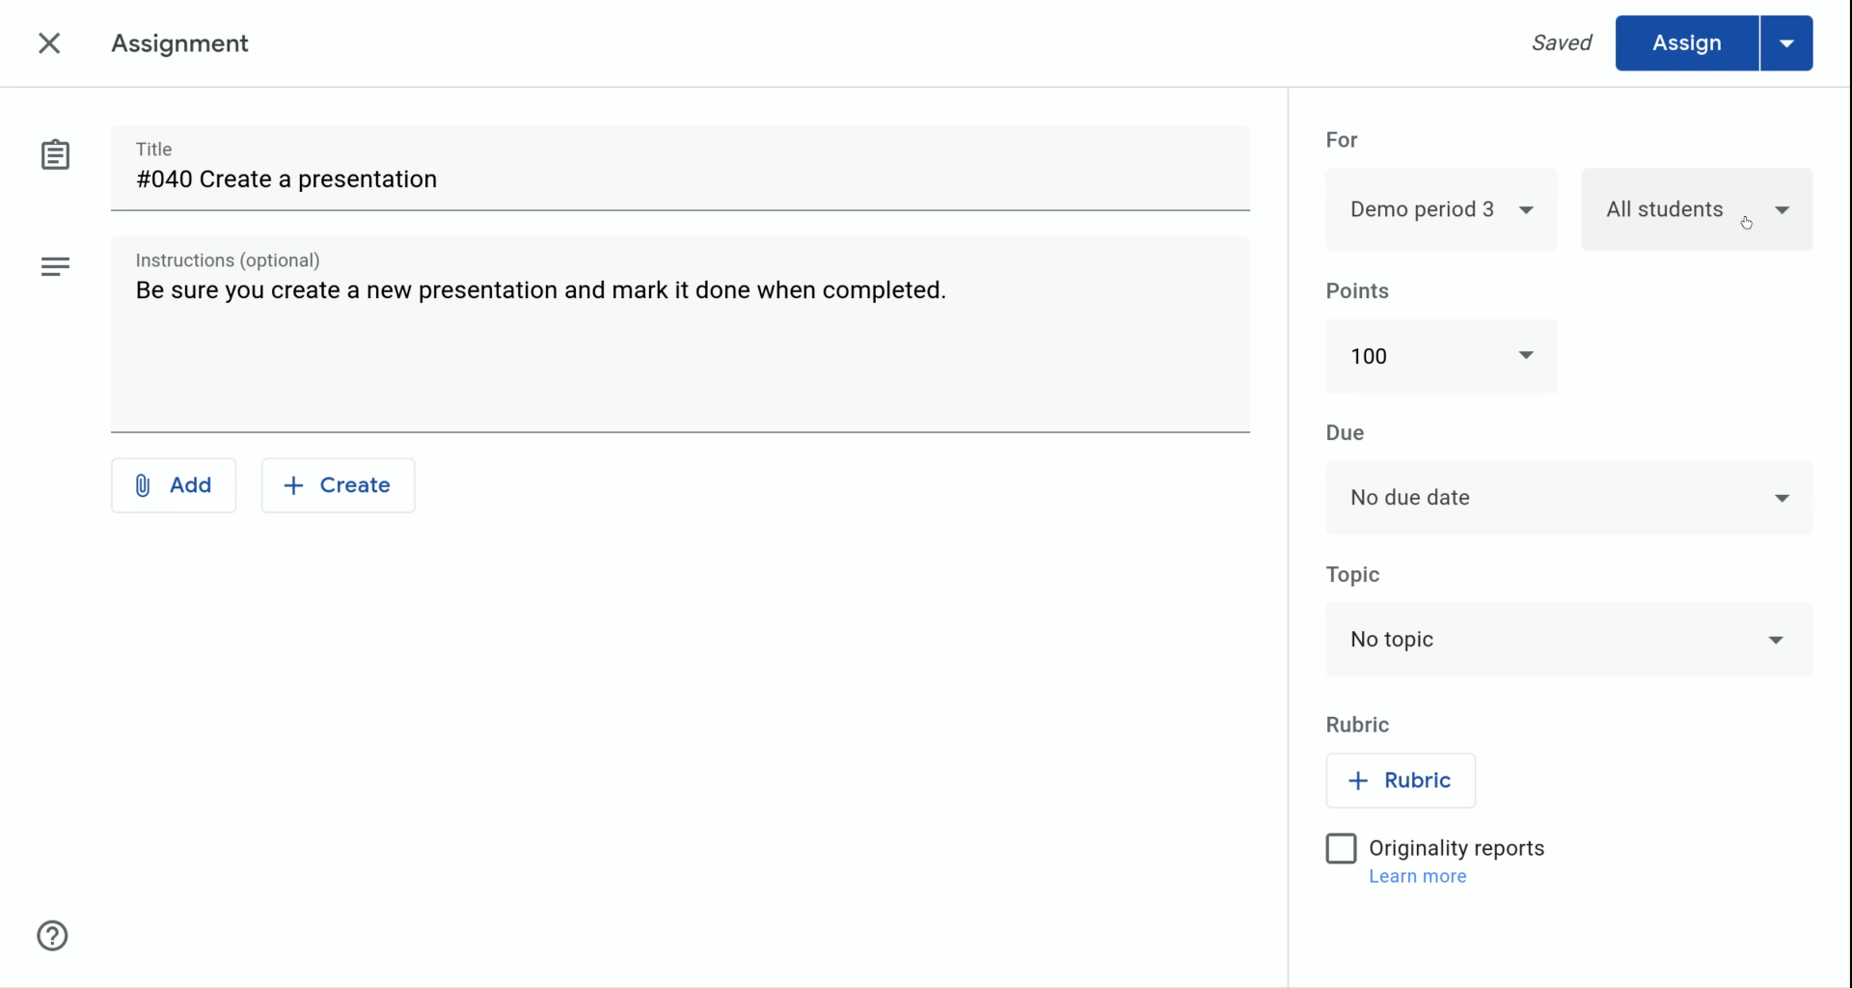
- Review the student list, keep All students, and assign the post to Demo period 3
left_click(1695, 209)
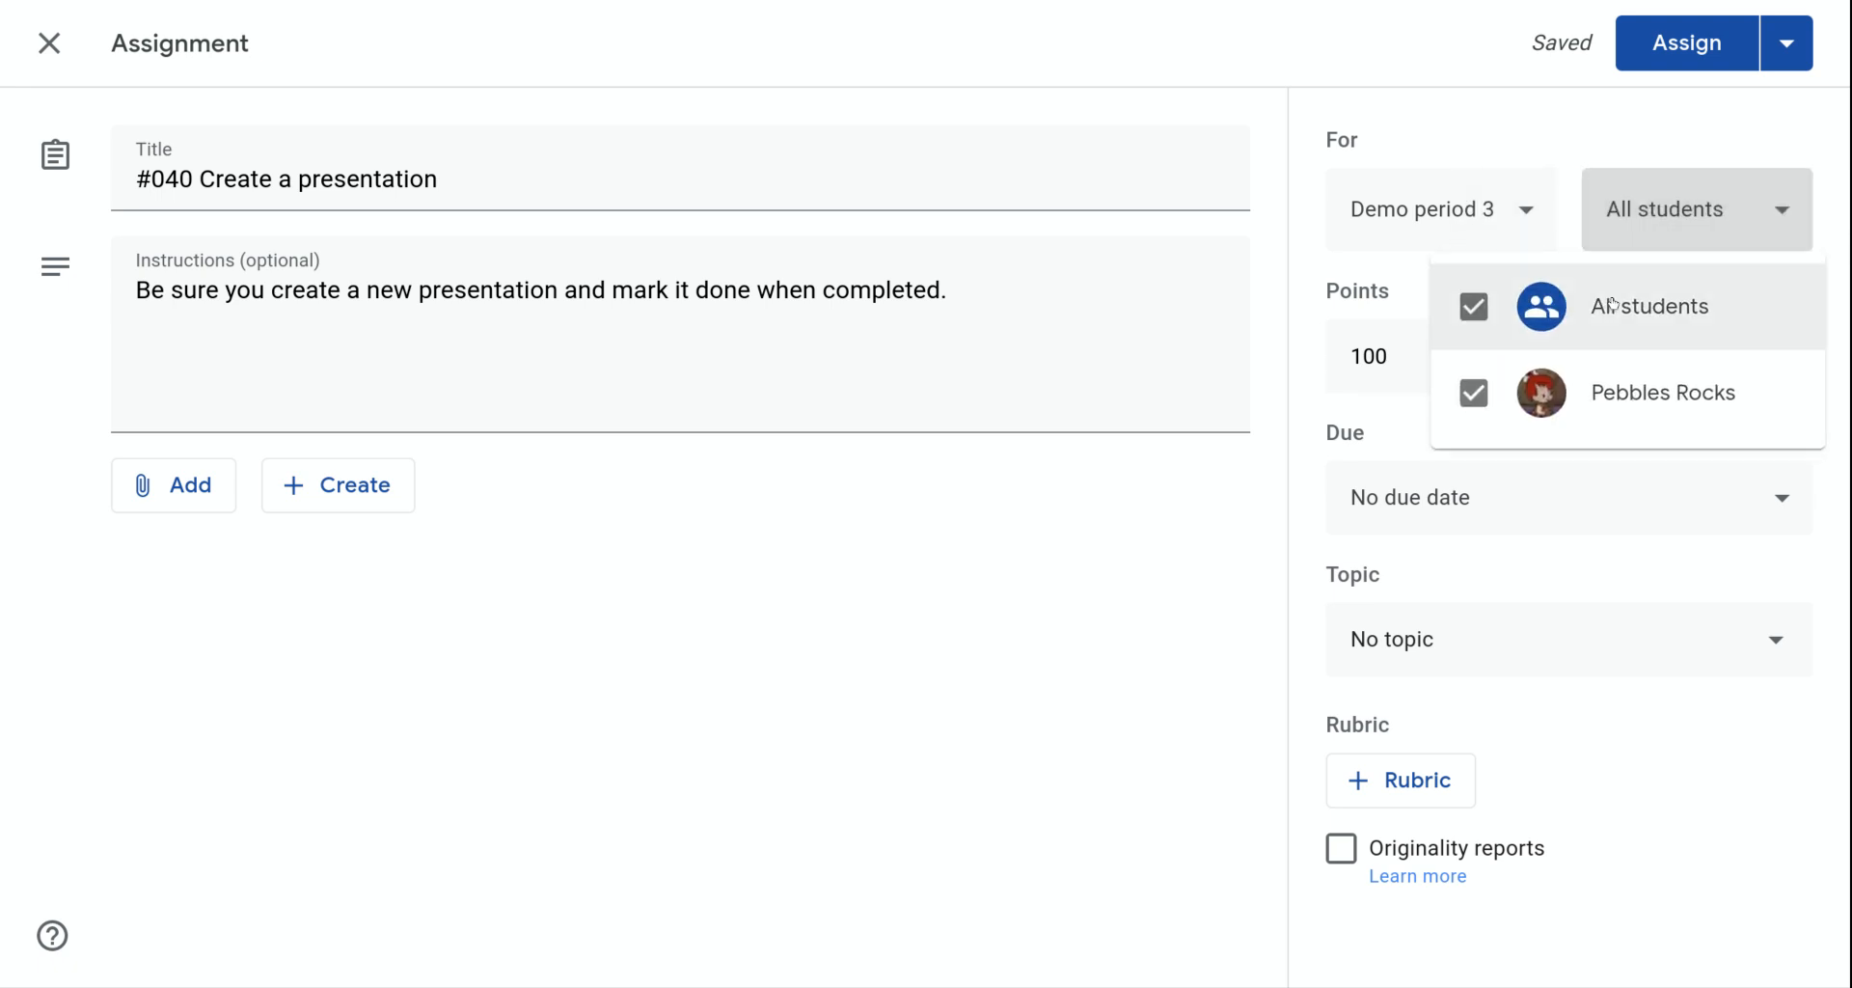
left_click(1472, 307)
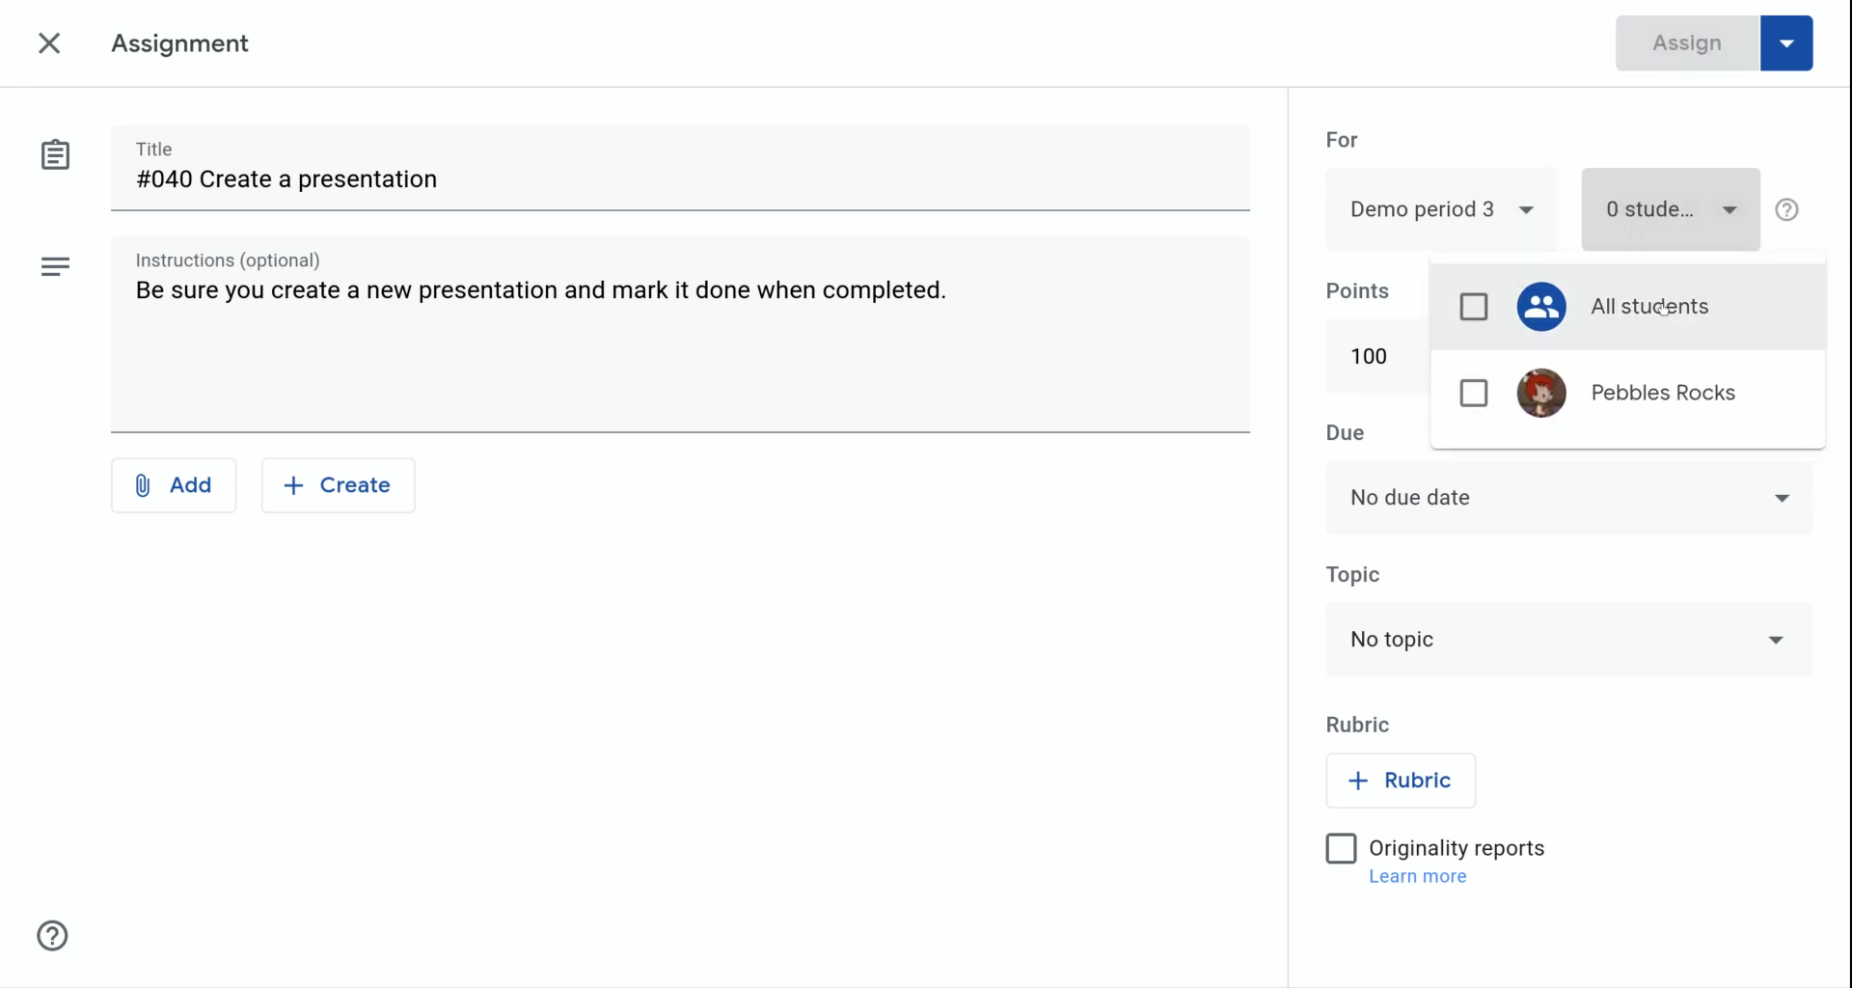
mouse_move(1674, 378)
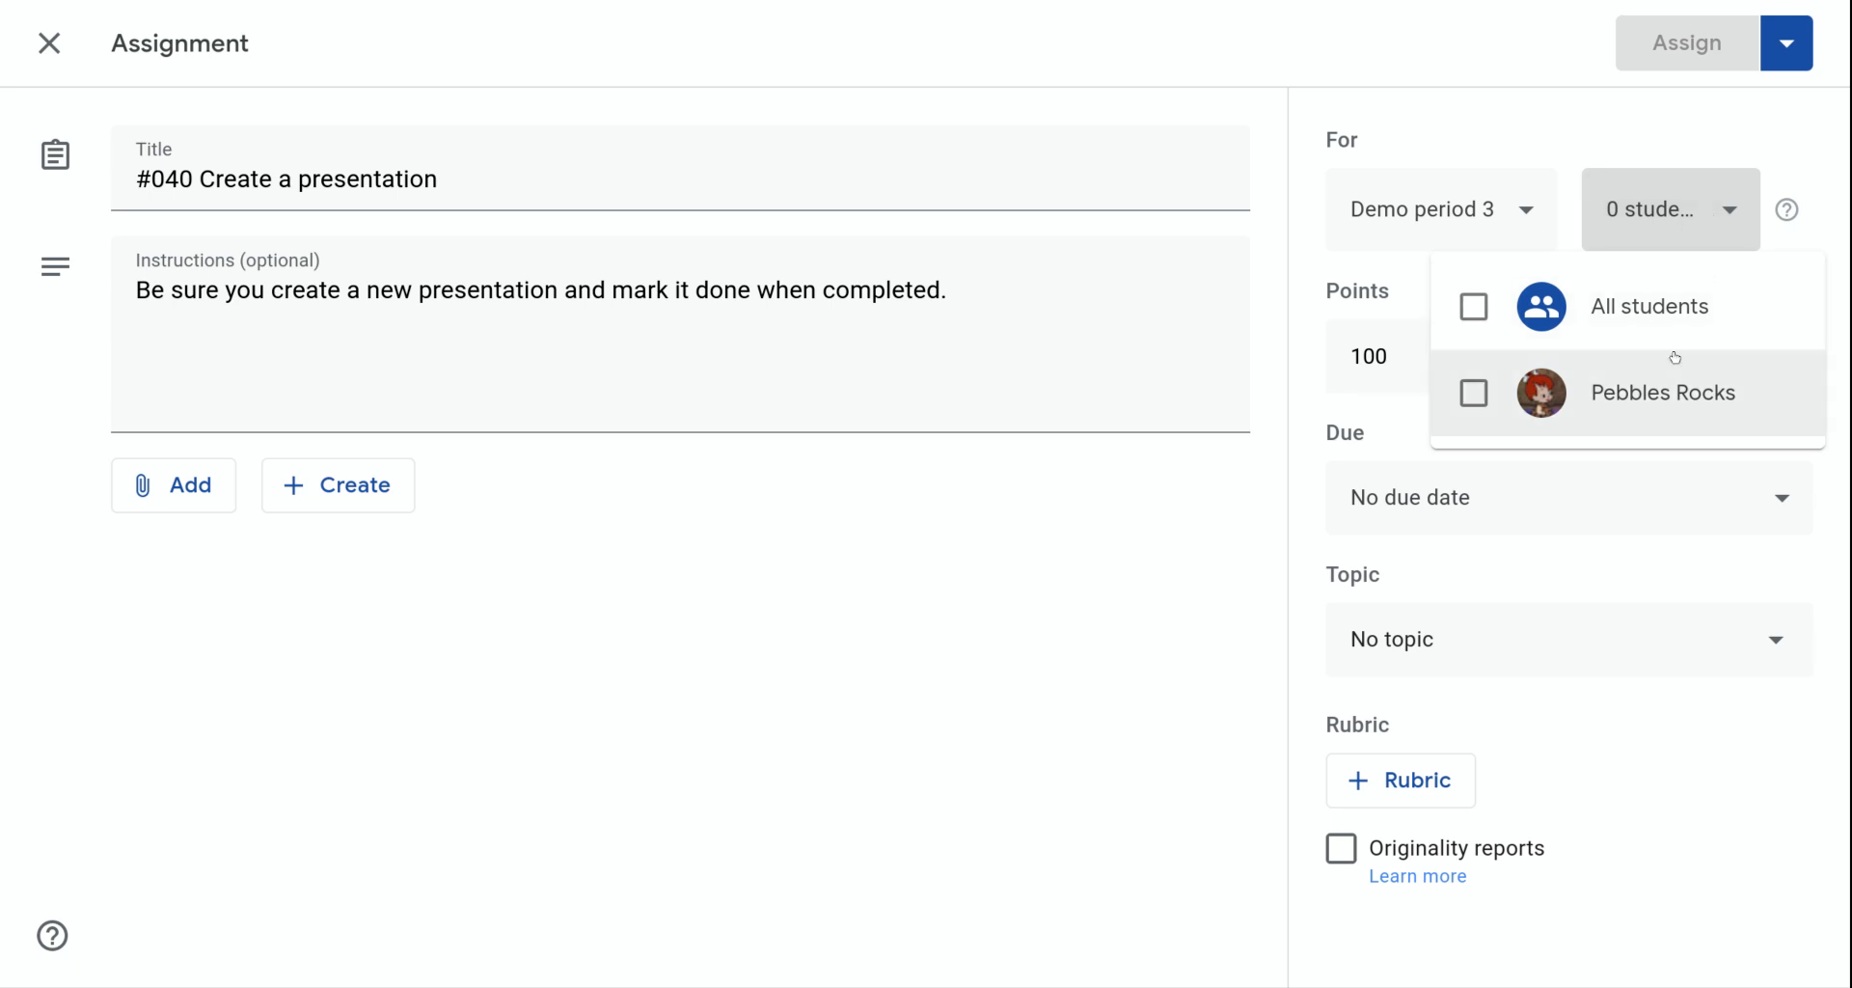
mouse_move(1637, 399)
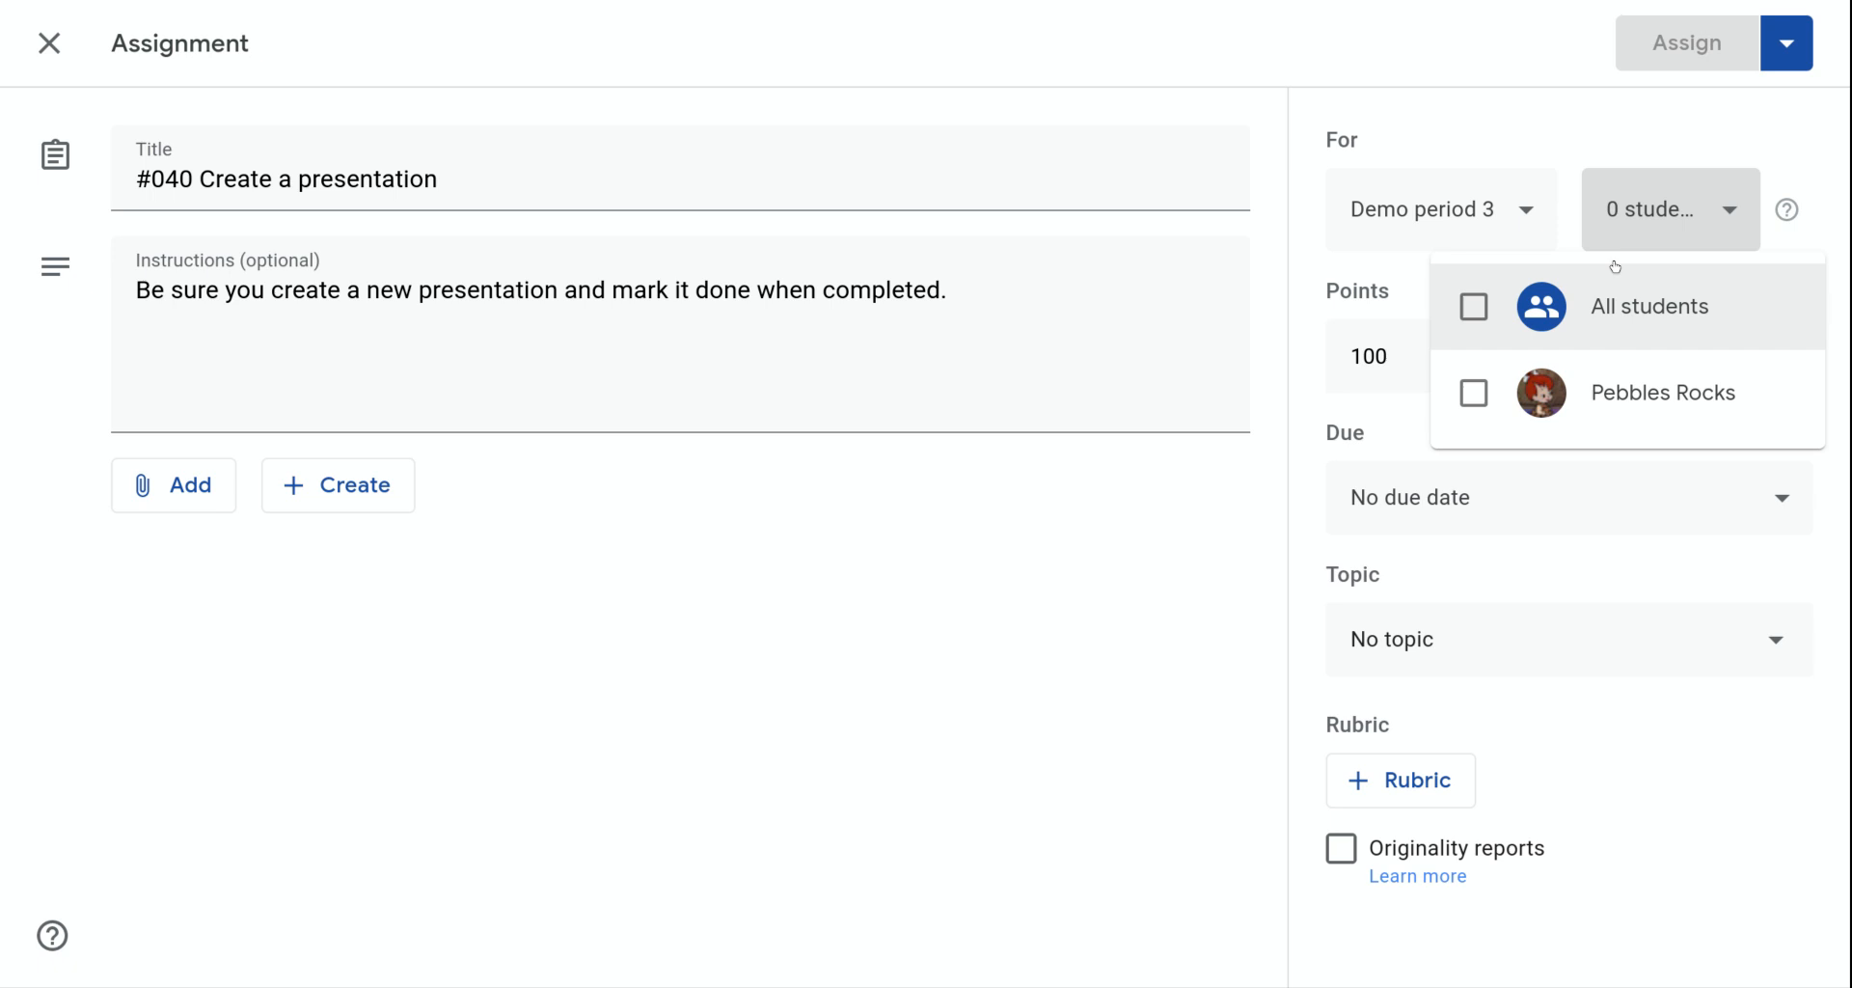
mouse_move(1451, 336)
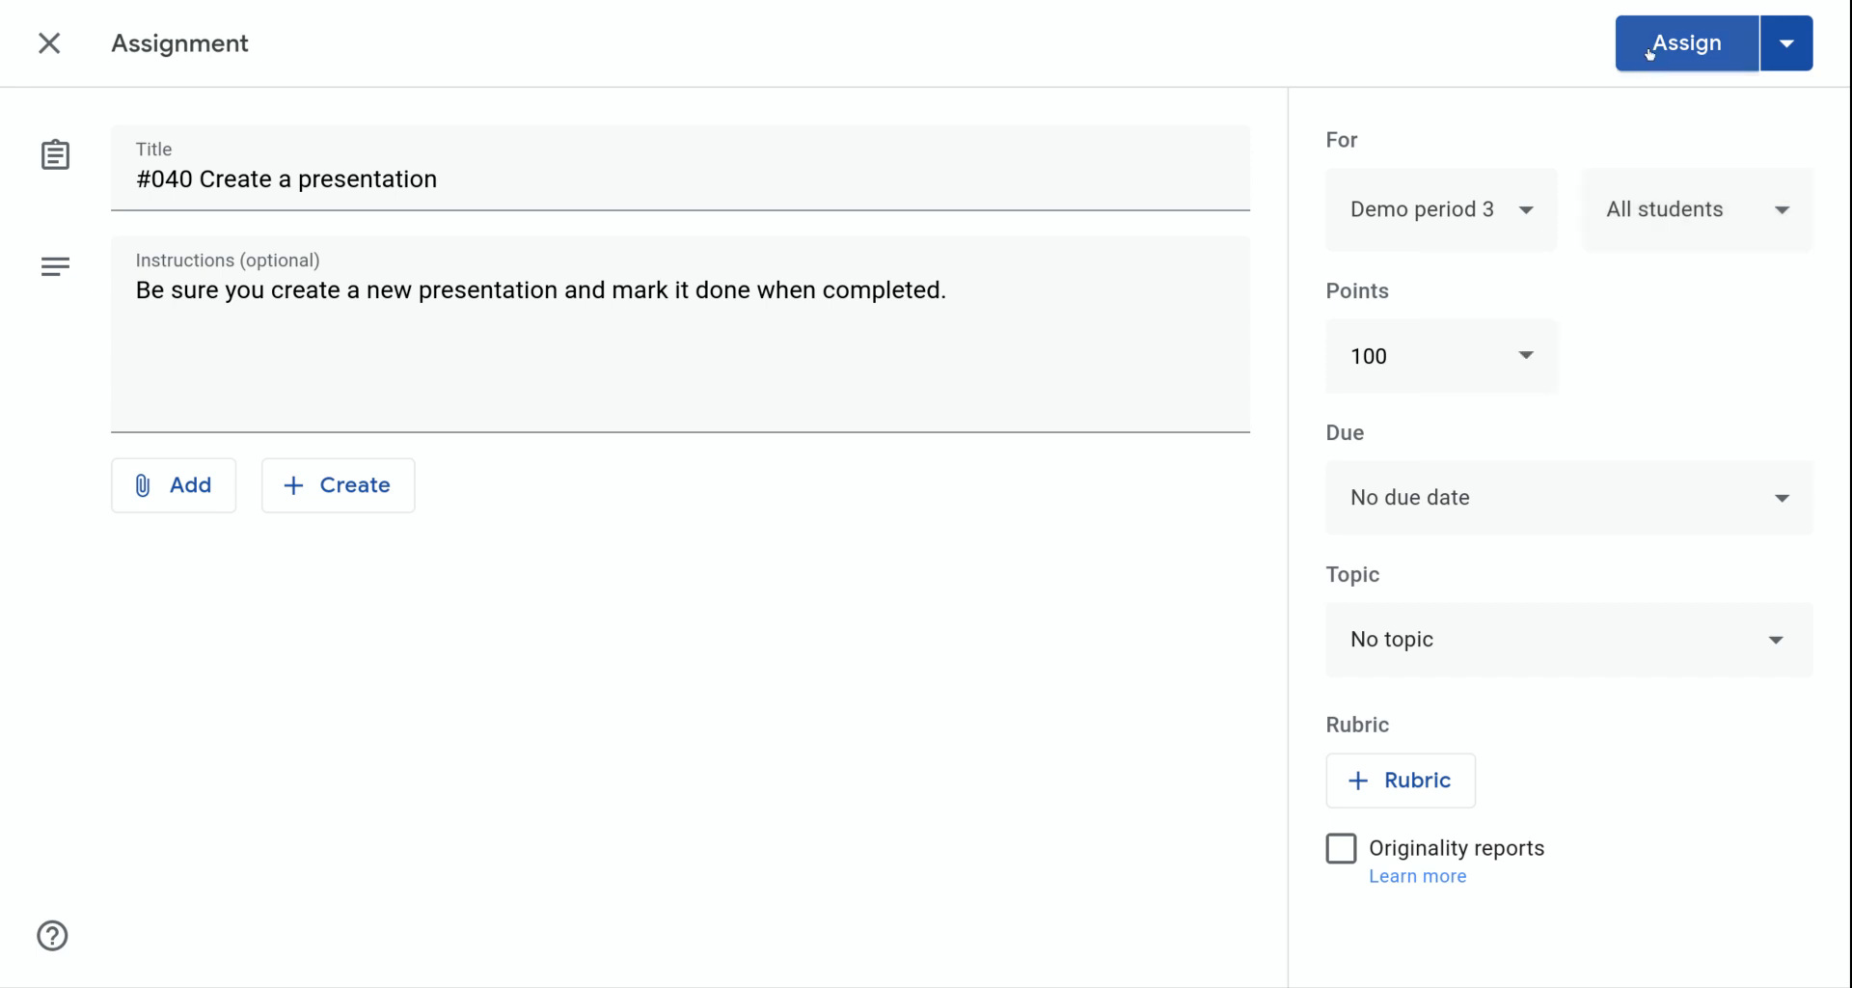
left_click(1686, 43)
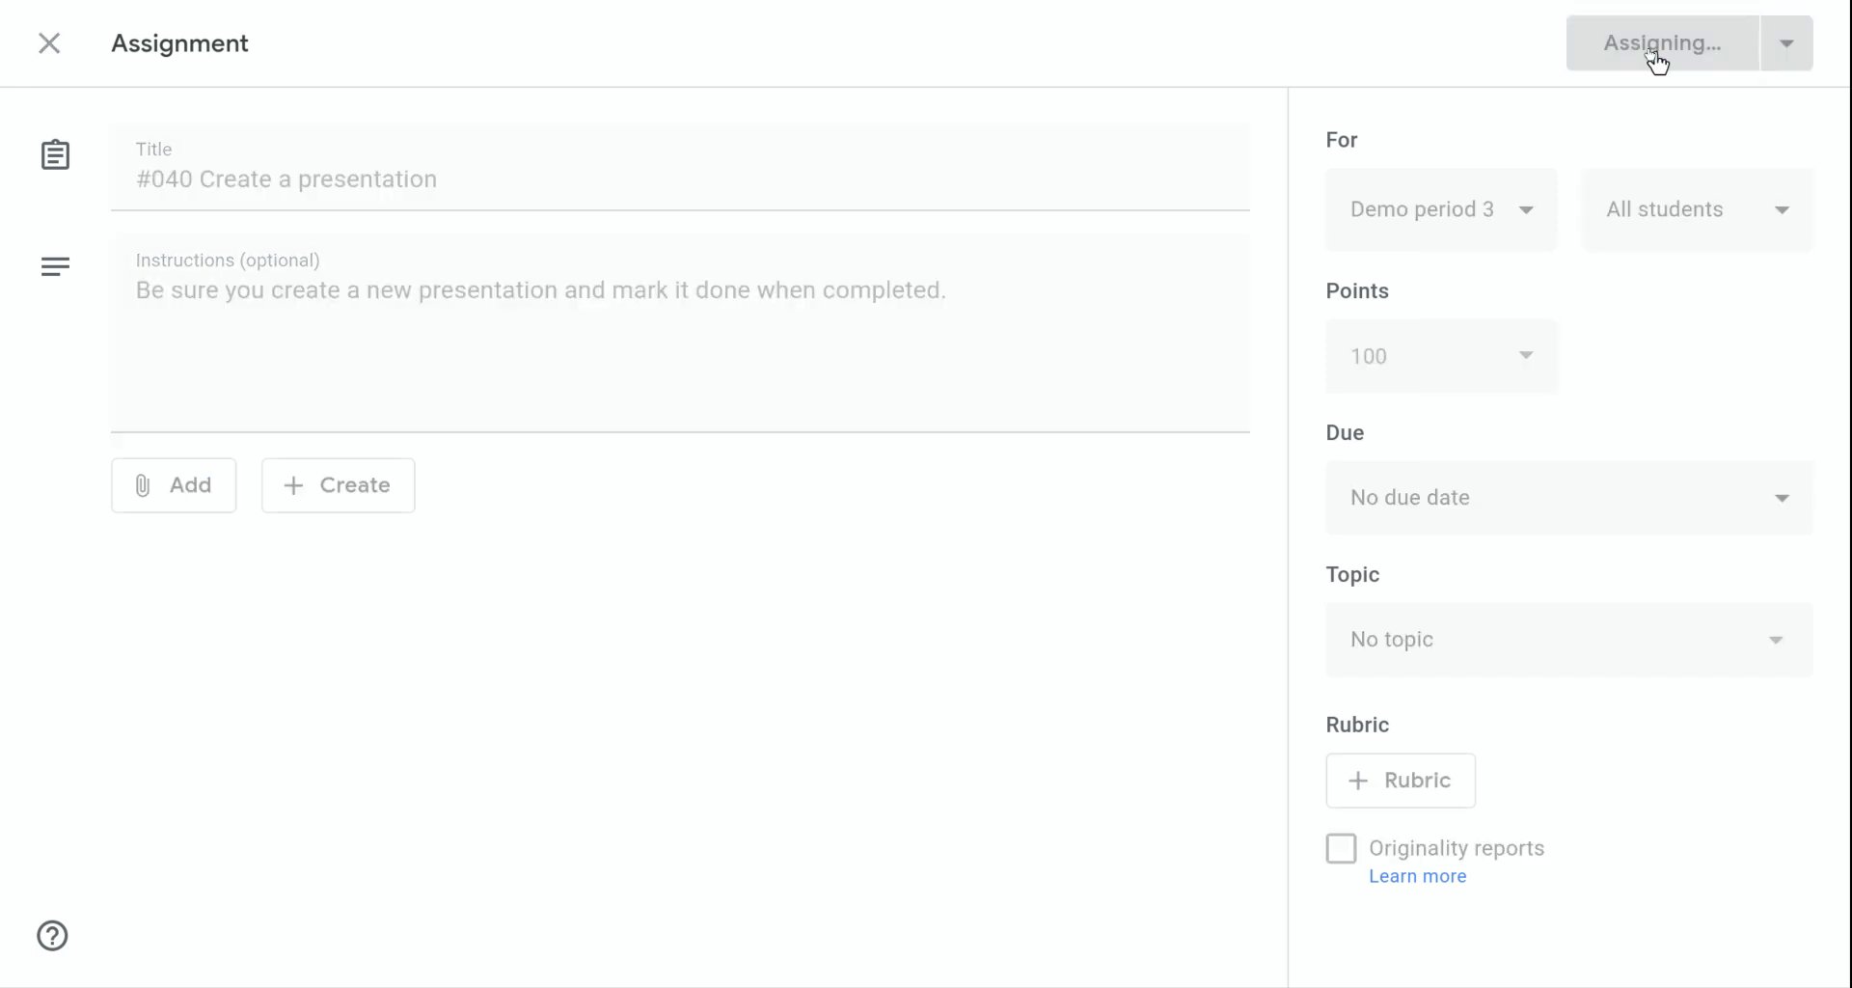
left_click(1664, 44)
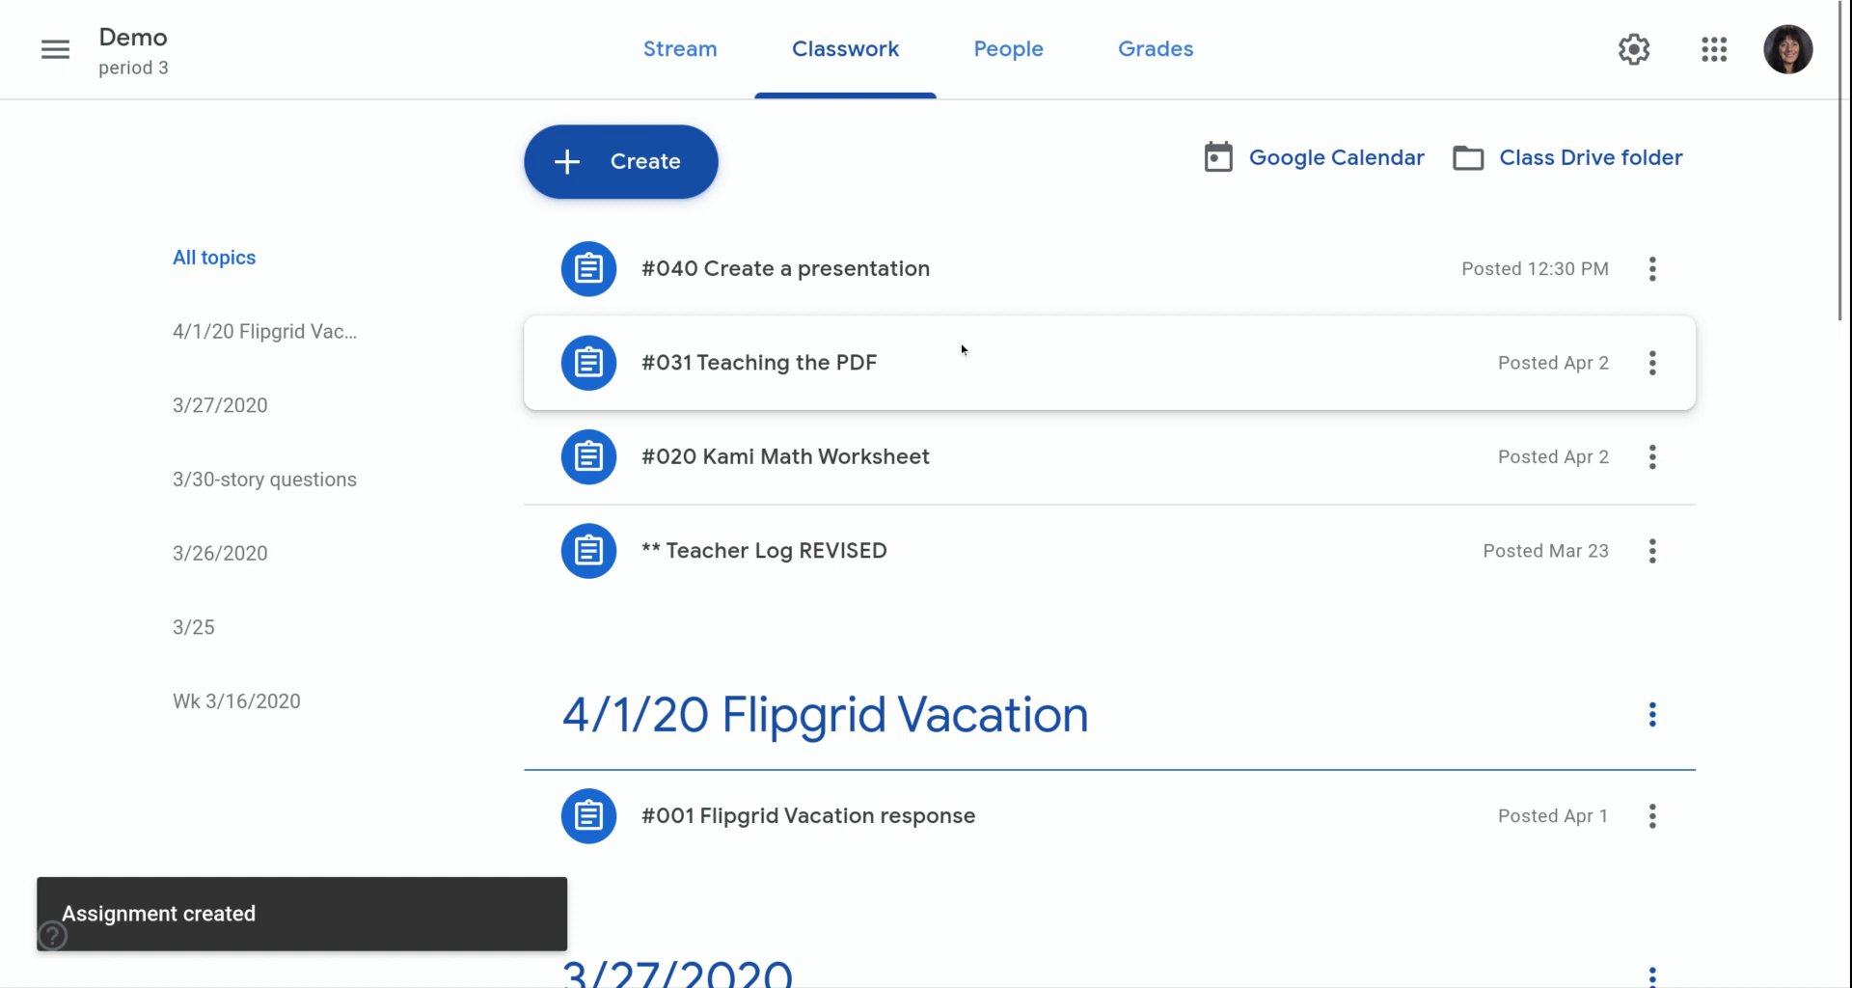